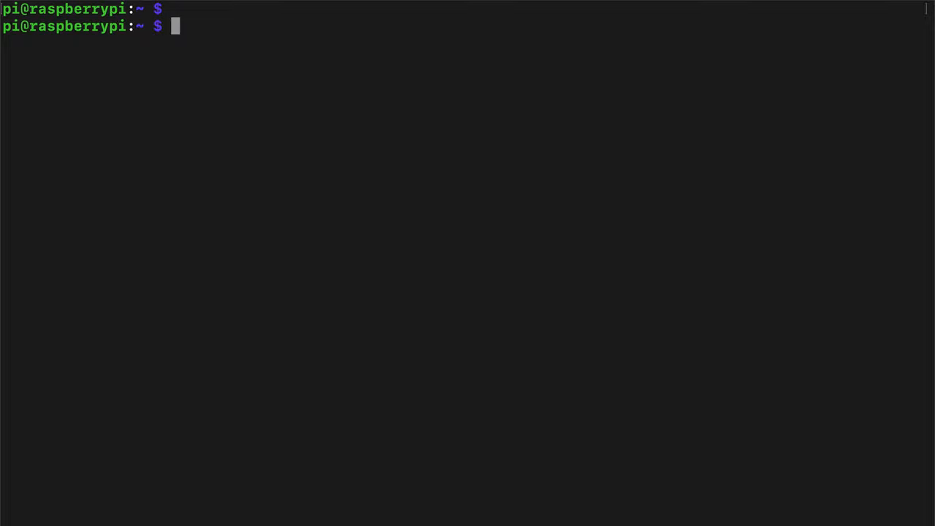
Define alias sandwich="echo hello there" and run sandwich to print hello there.
type("alias")
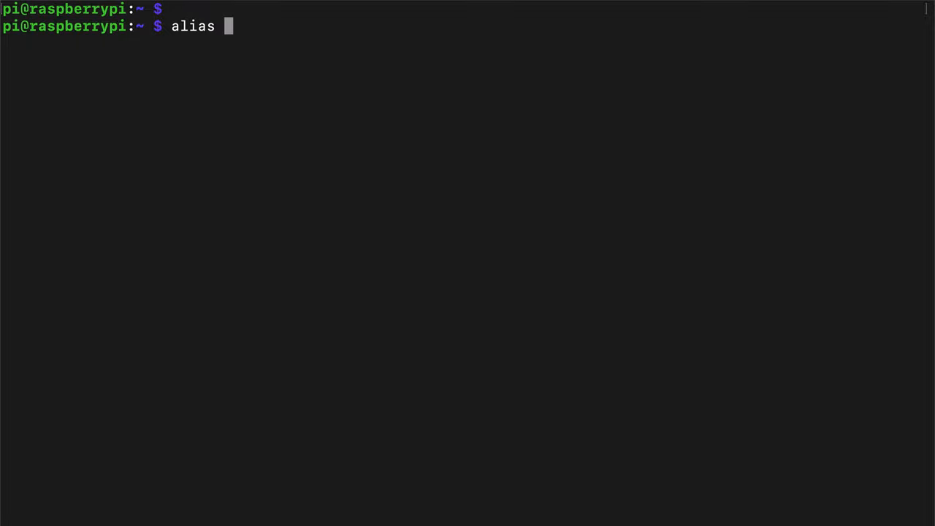
type("san")
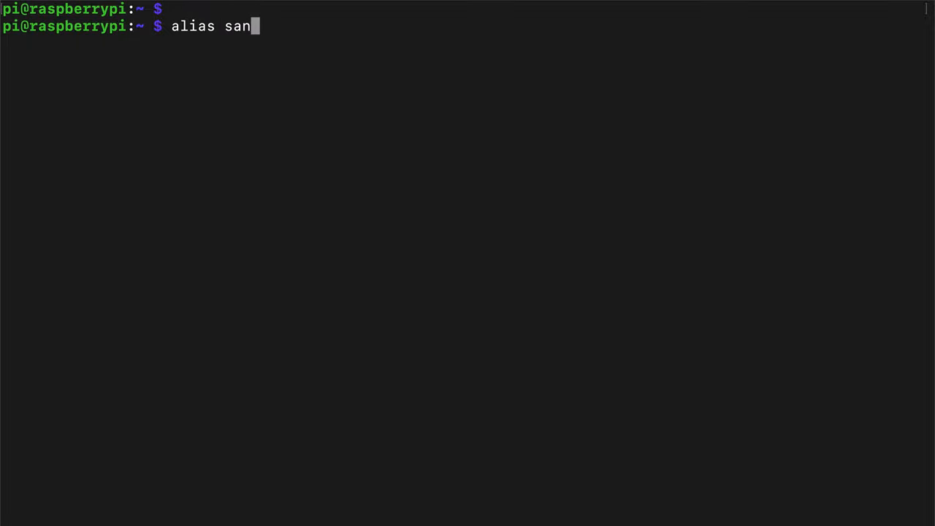
type("dwich=\"echo")
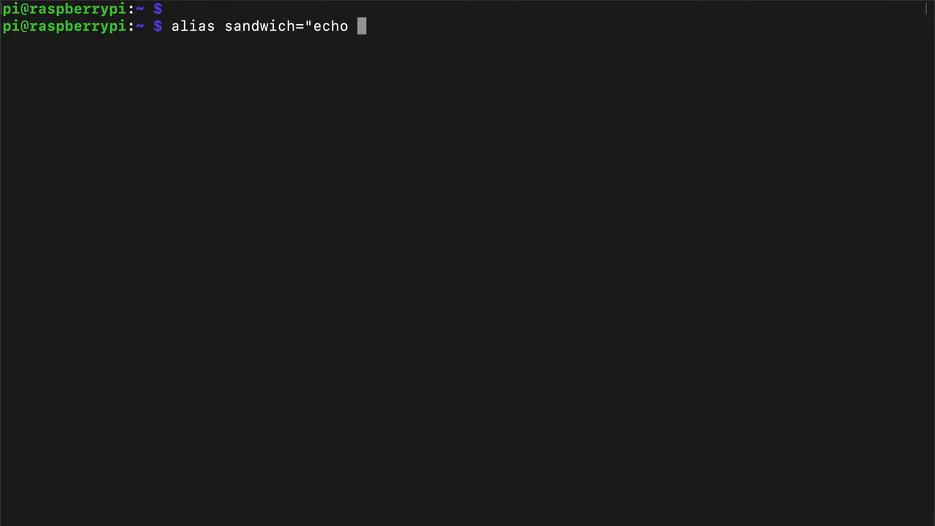
type("hello there")
type("sandwich")
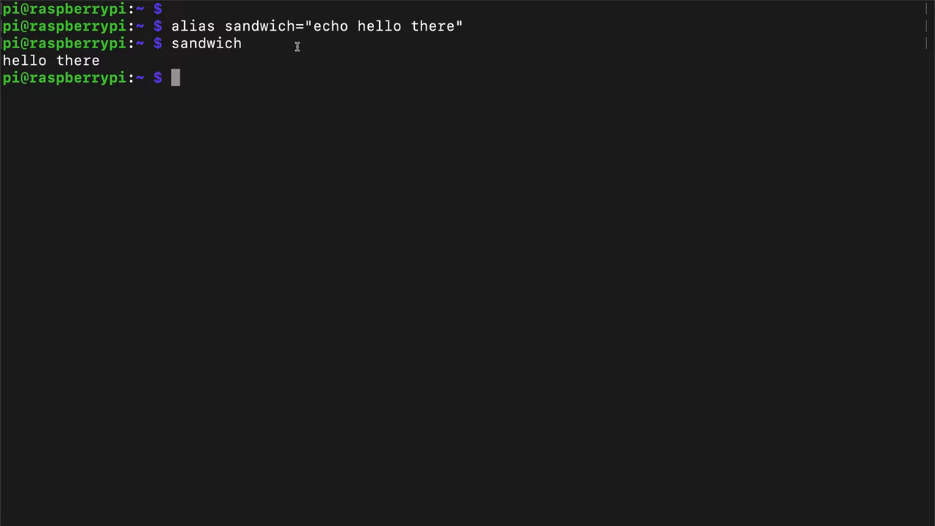
mouse_move(356, 63)
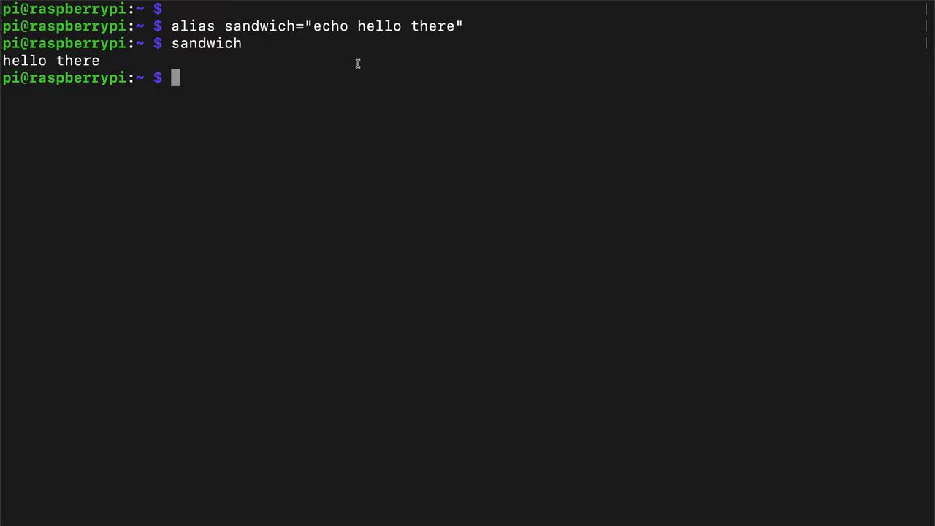
mouse_move(257, 22)
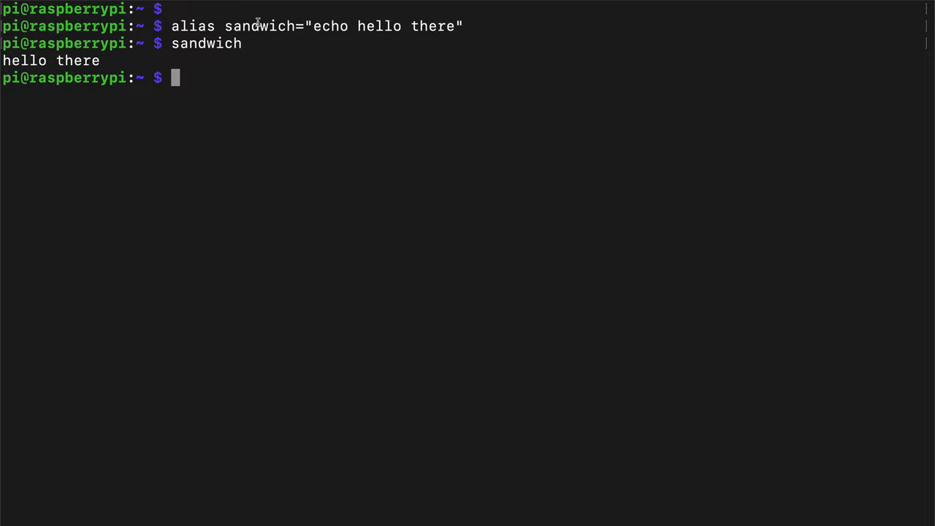
mouse_move(351, 188)
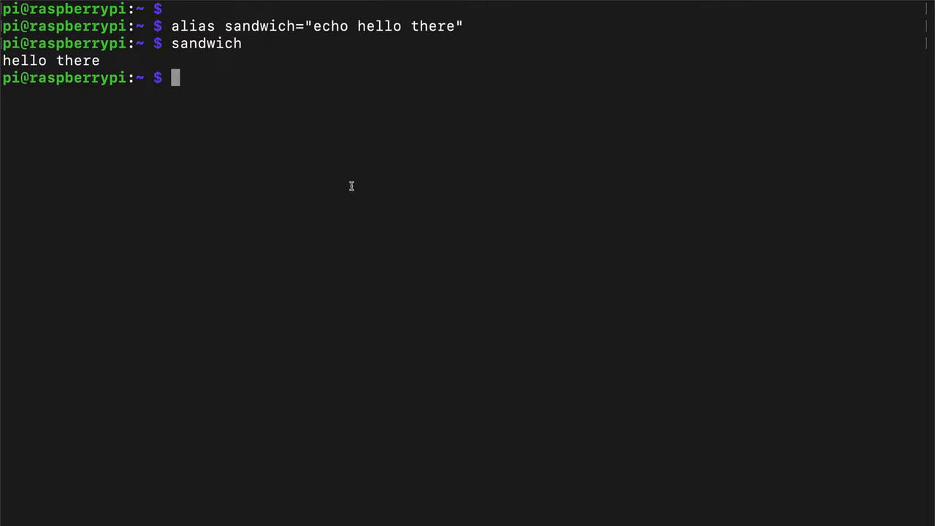
Create an empty ~/.aliases with touch and confirm it with ls -a.
type("touch")
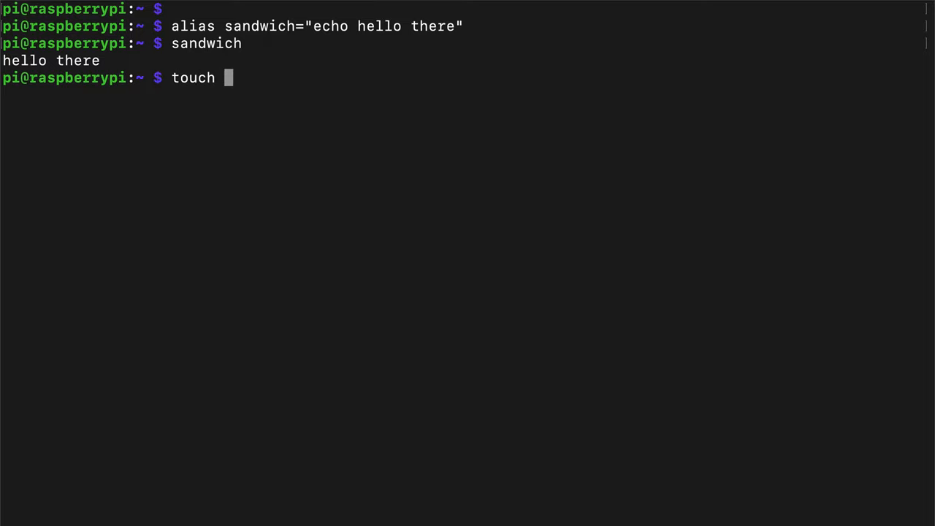
type("~/.aliases")
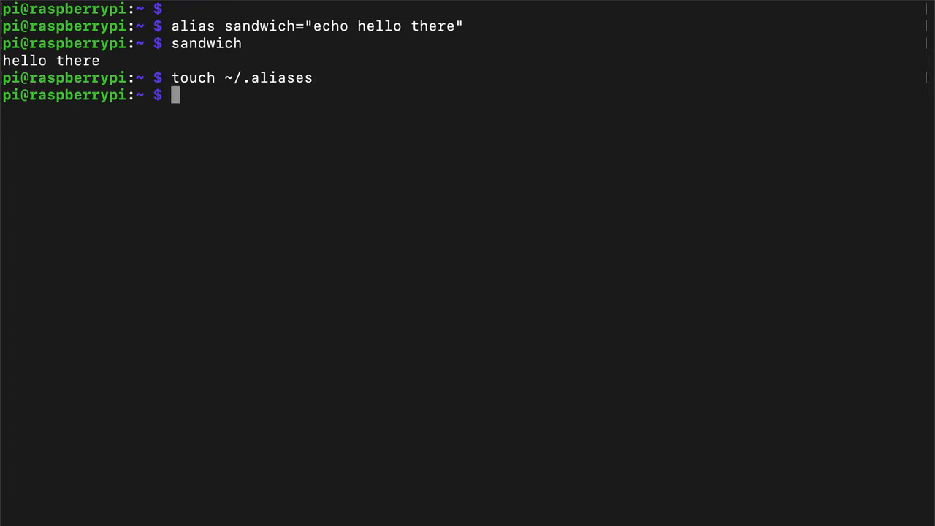
type("ls -a")
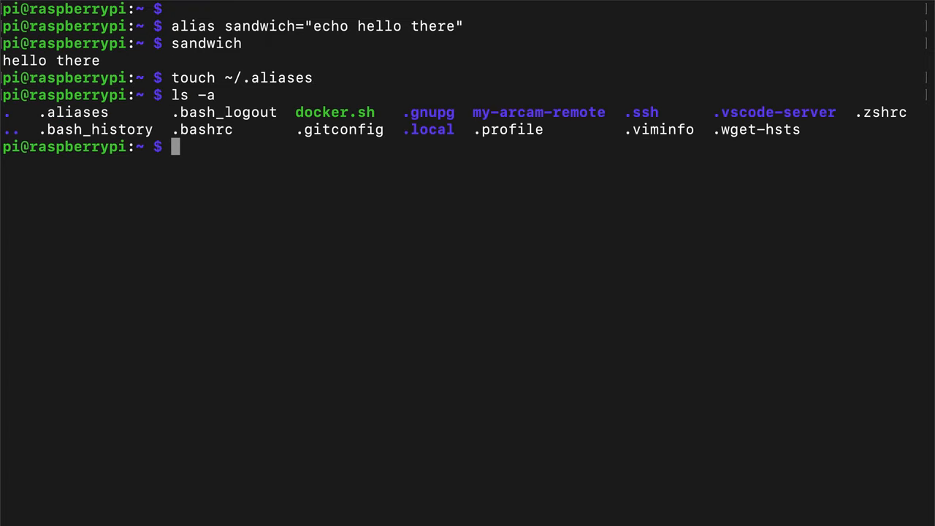
mouse_move(219, 110)
type("ls -la")
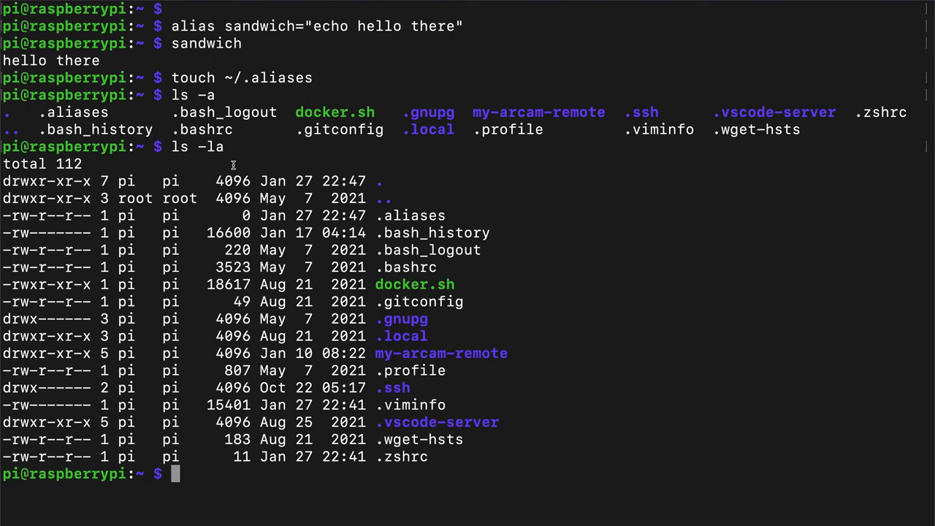
mouse_move(372, 221)
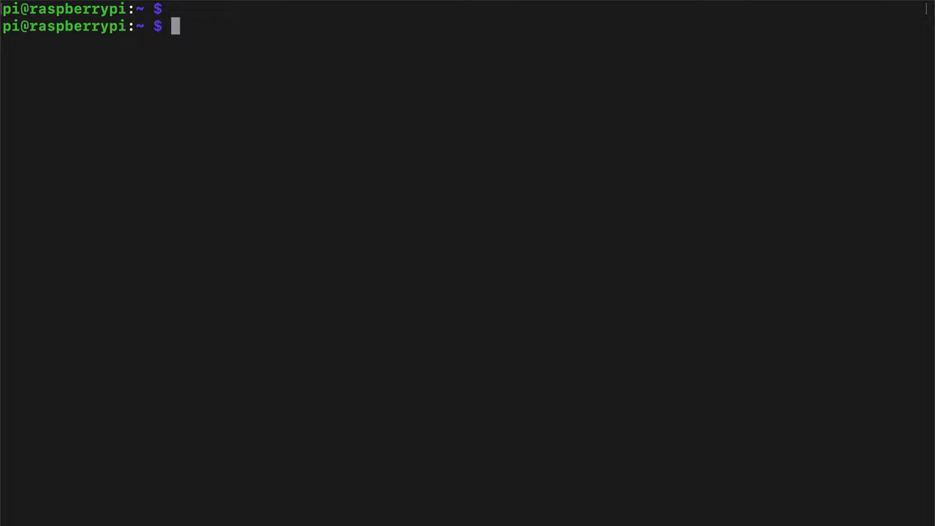
Open ~/.bashrc in vim, correcting a first attempt at ~/.zshrc.
type("v")
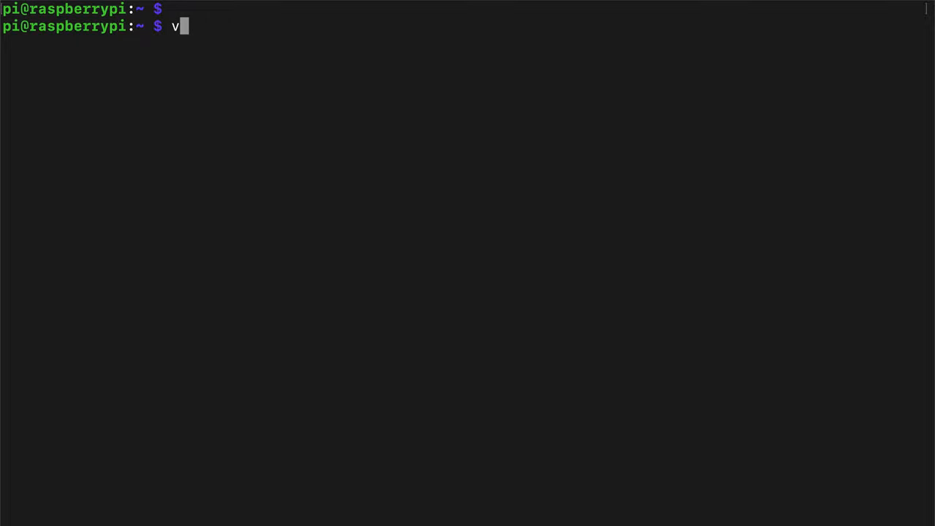
type("im ~/")
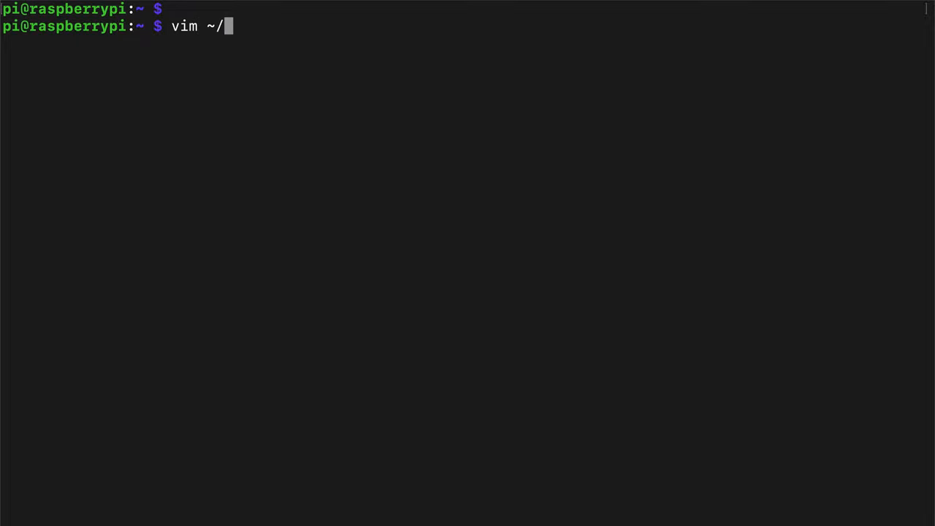
type(".zshrc")
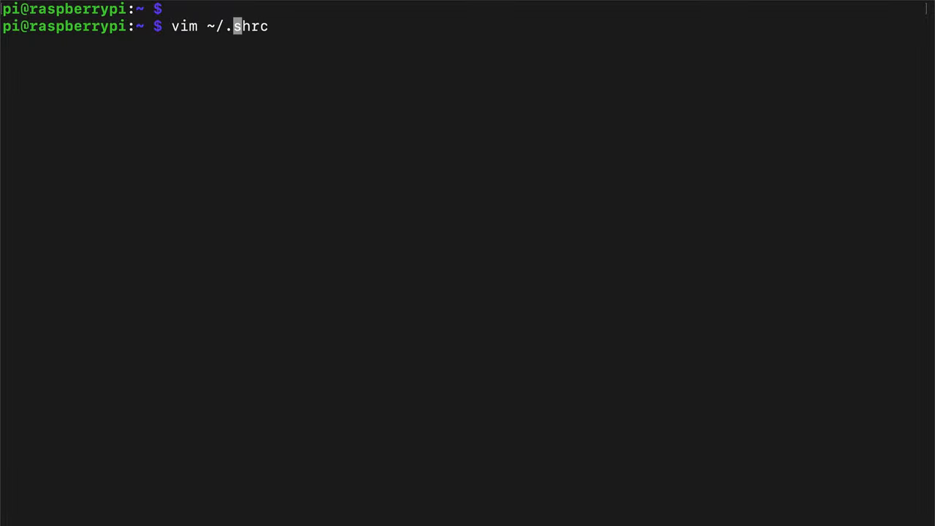
type("ba")
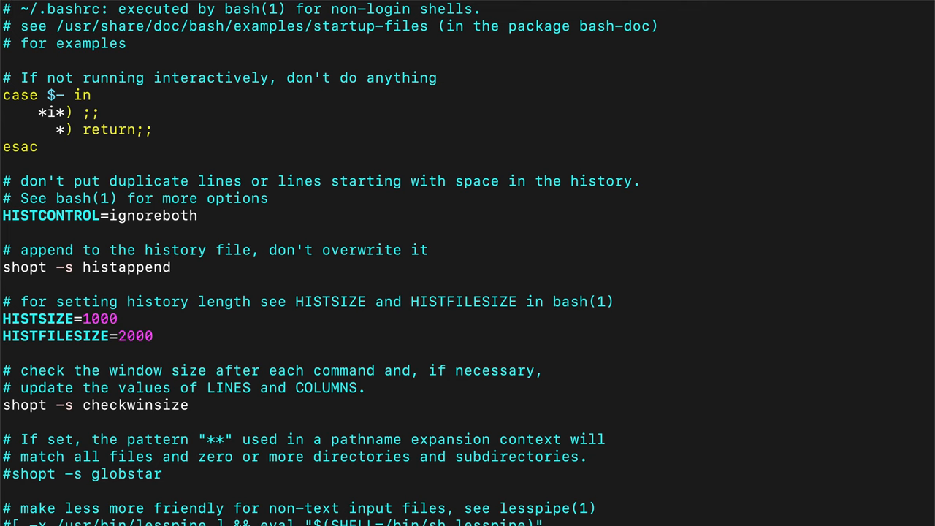
Append an if [ -f ~/.aliases ]; then . ~/.aliases fi block to .bashrc and save-quit.
scroll("down", 3)
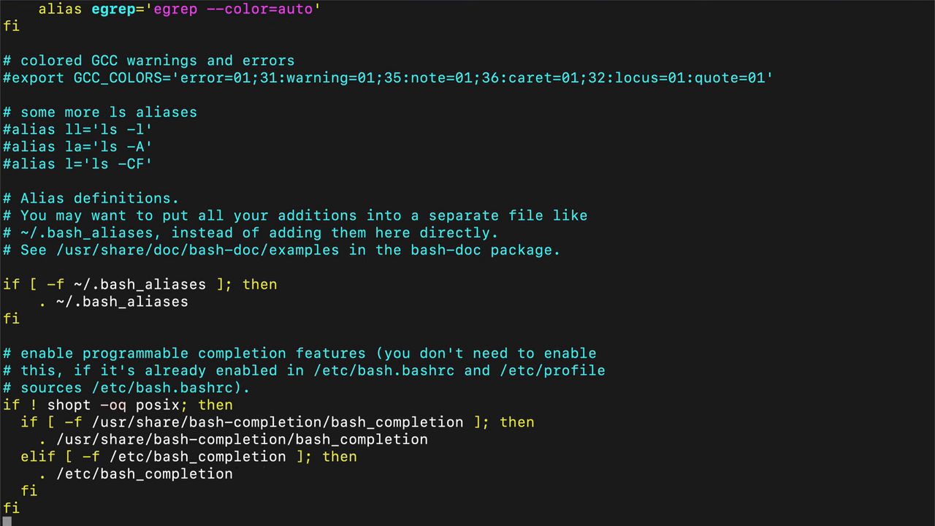
scroll("down", 3)
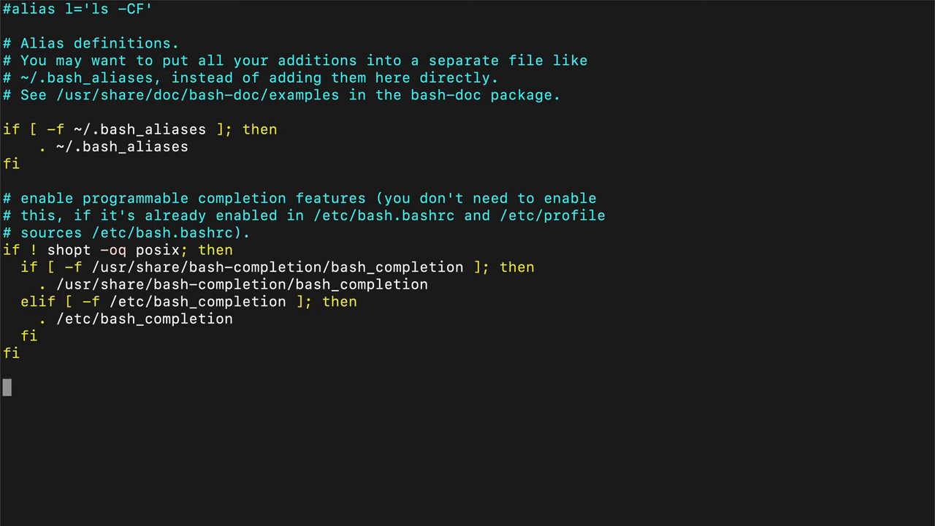
type("if [")
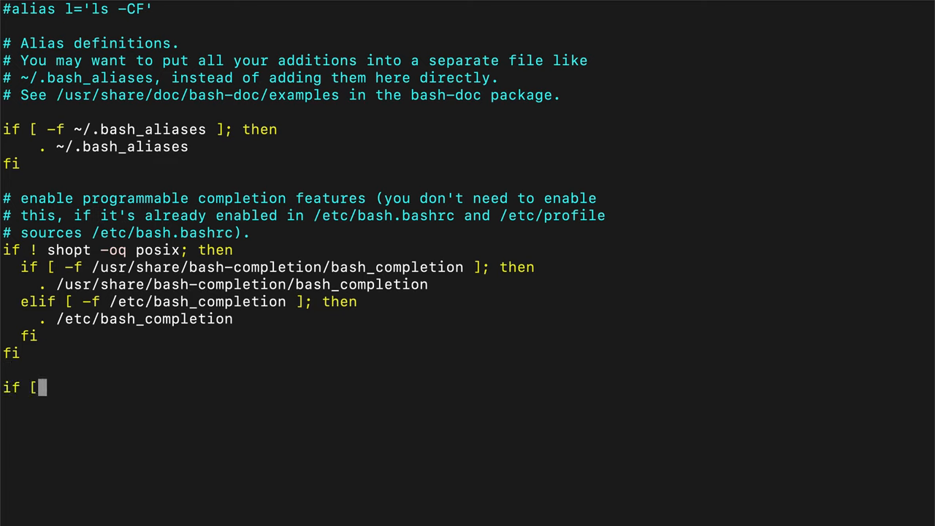
type("-")
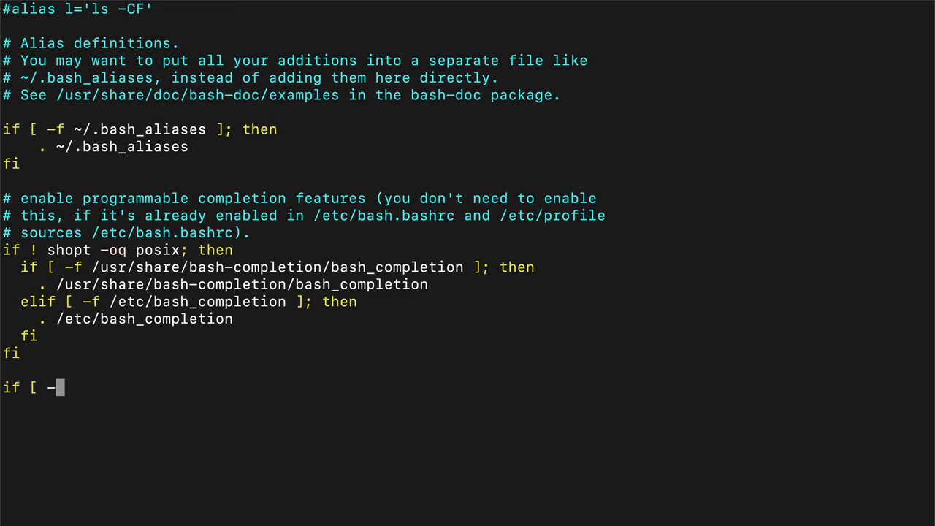
type("f")
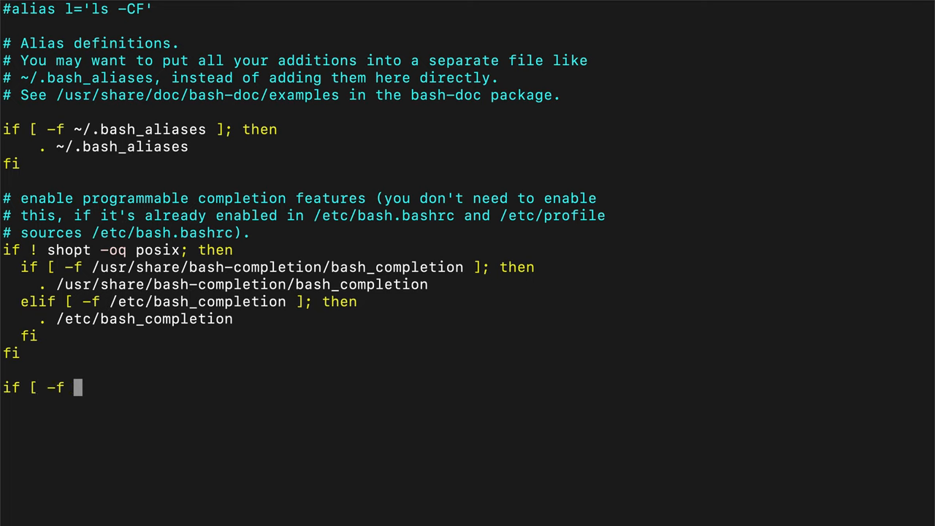
type("~/")
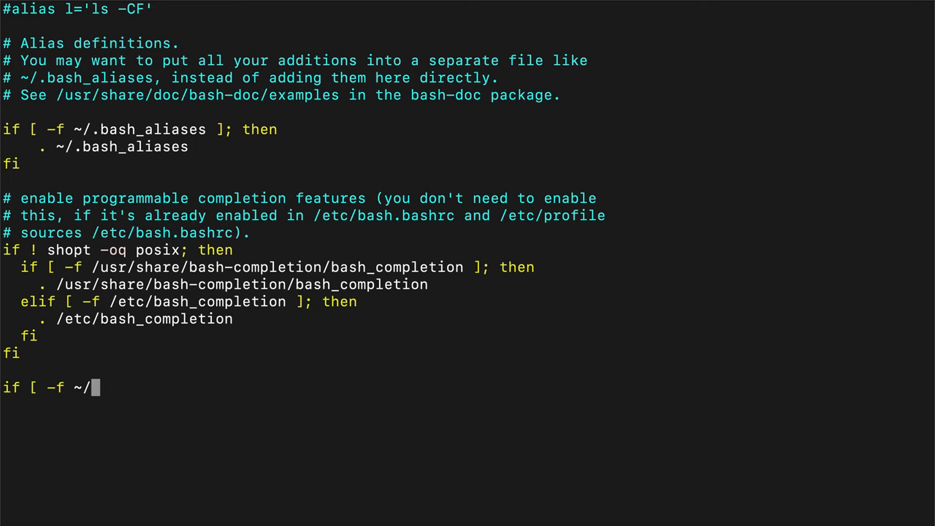
type(".")
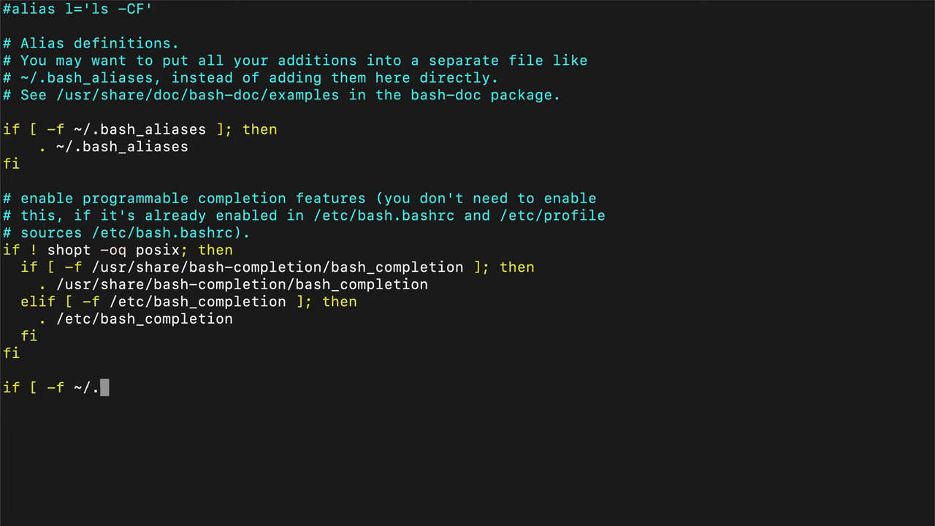
type("aliase")
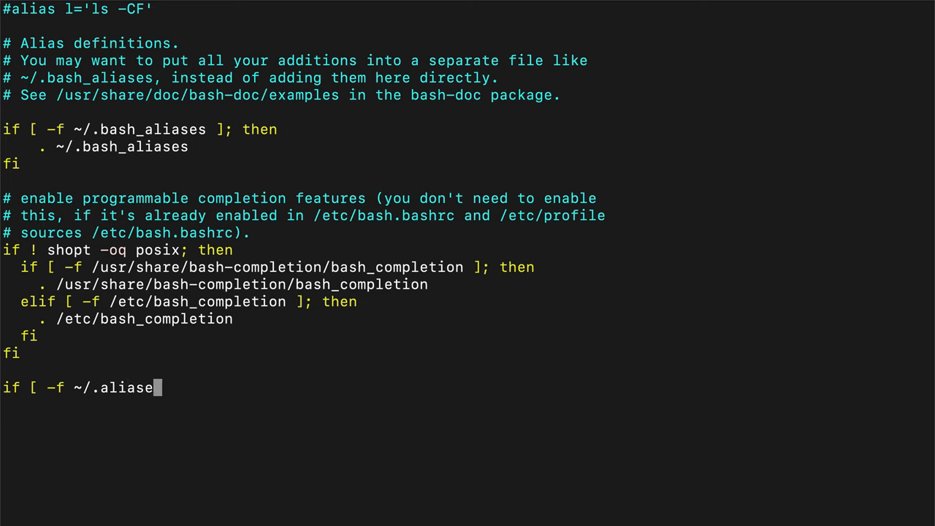
type("s")
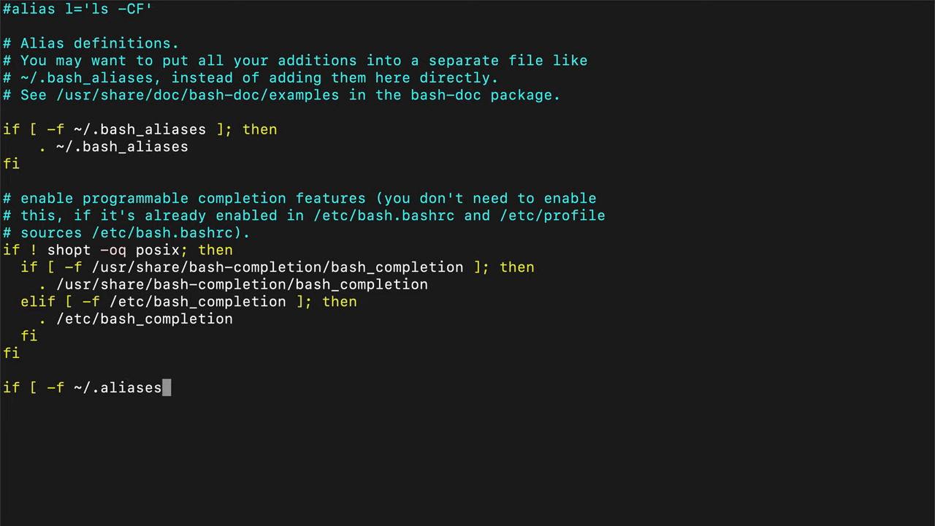
type("]; then")
type(". ~/")
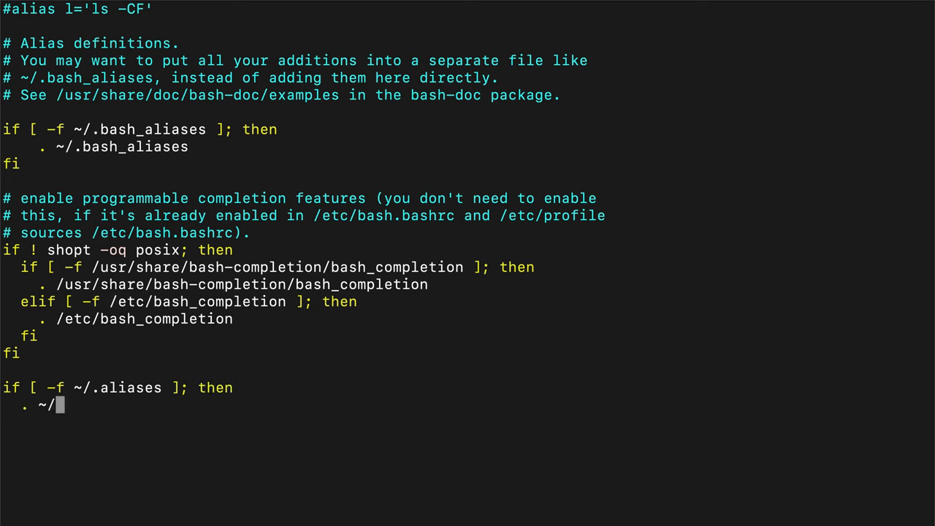
type("alises")
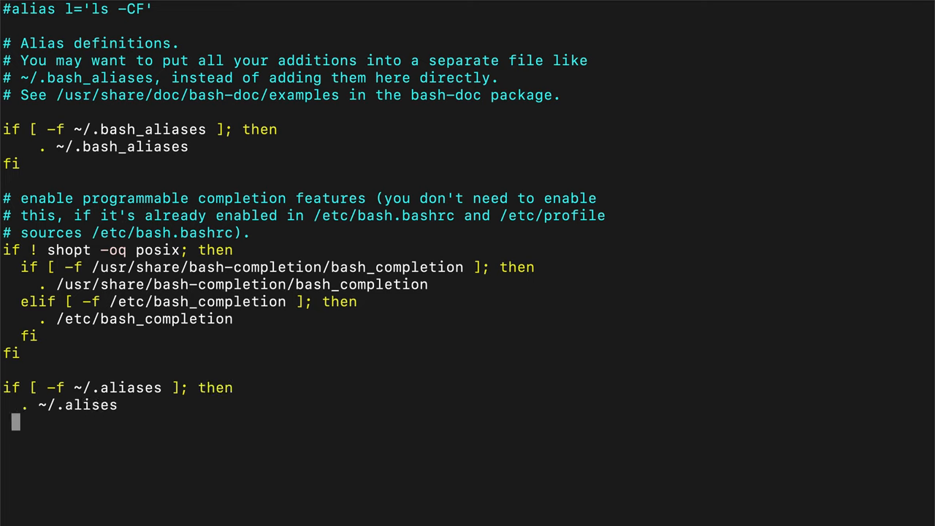
type("fi")
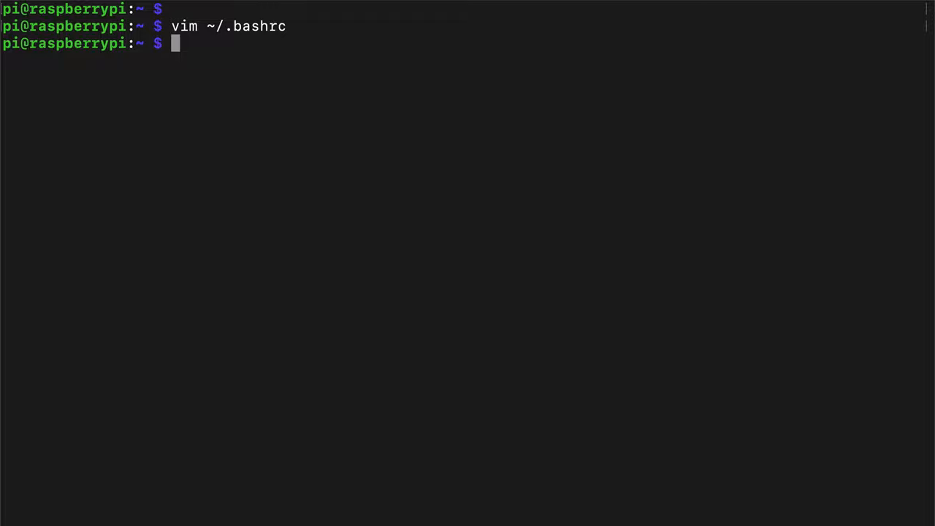
Reload the shell with source ~/.bashrc and recall the ~/.aliases command from history.
type("source ~/.shrc")
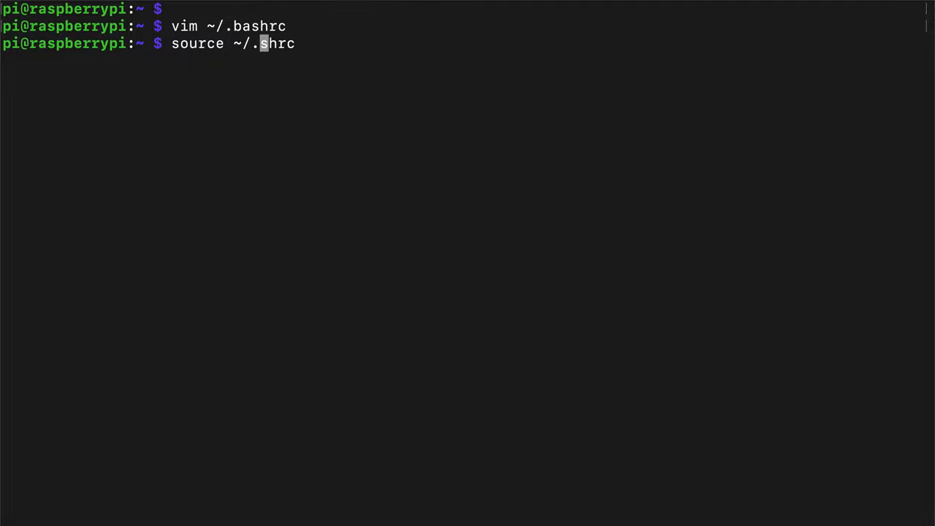
type("ba")
type("to")
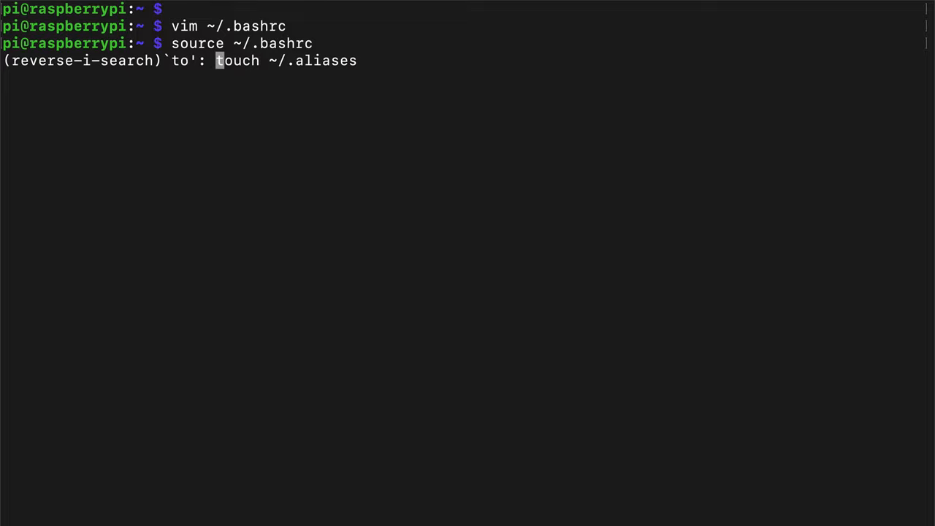
key("Enter")
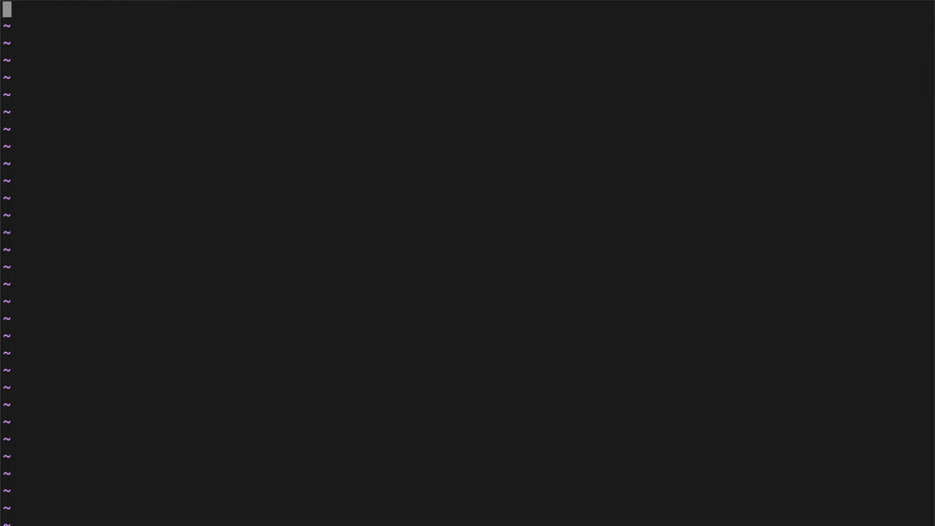
Write alias water="echo 123" into ~/.aliases and save-quit vim.
type("ali")
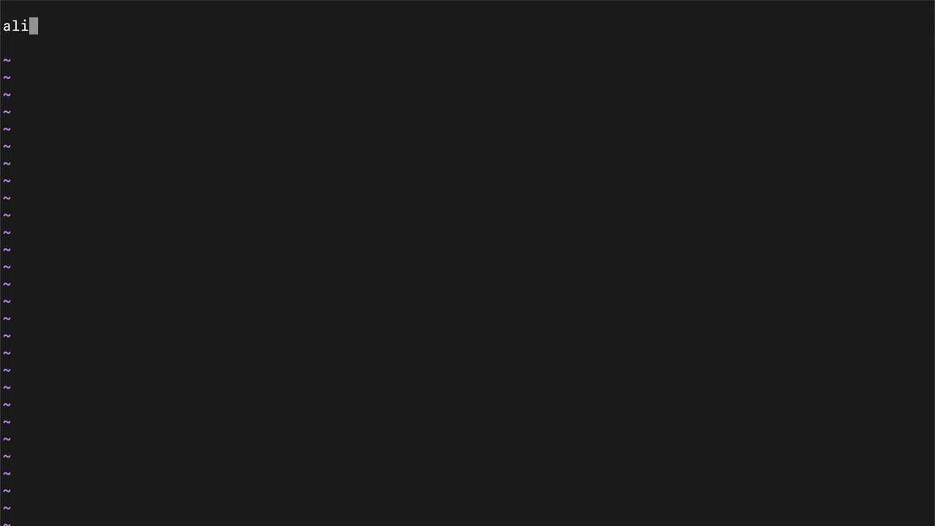
type("as")
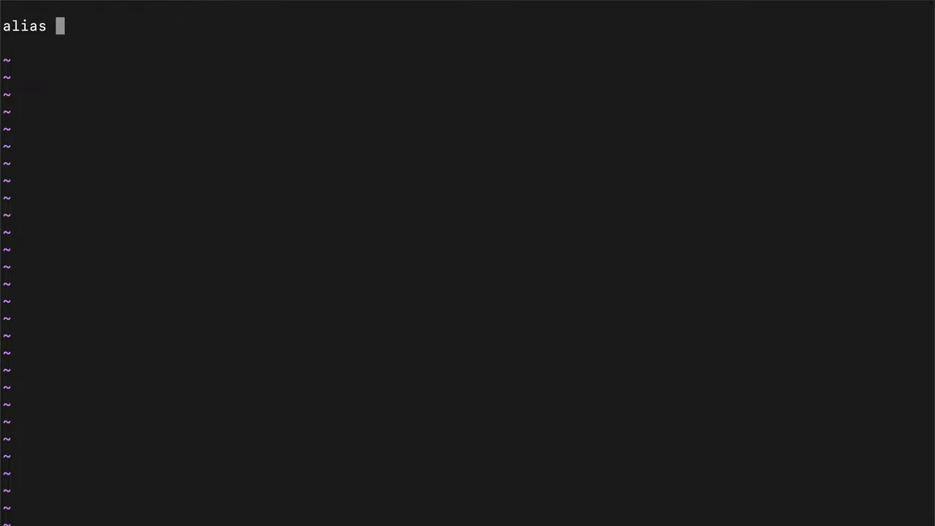
type("wa")
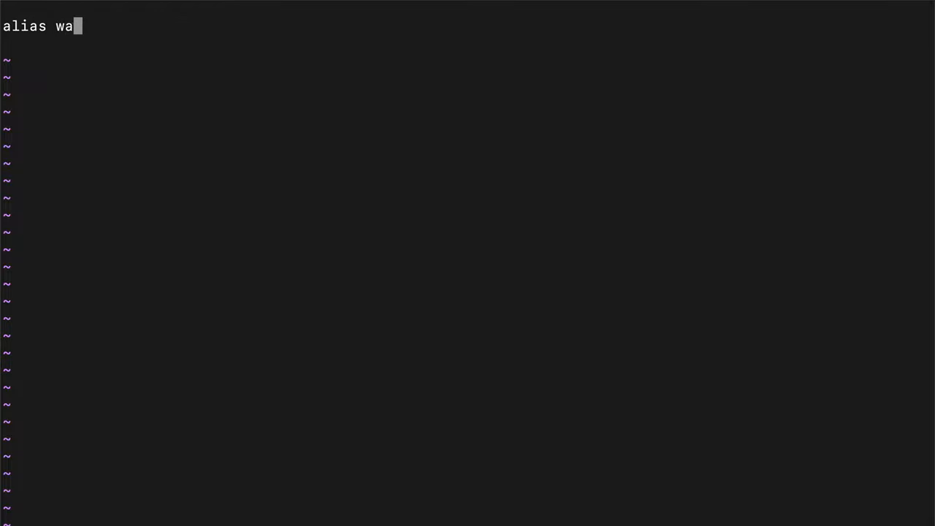
type("ter=\"e")
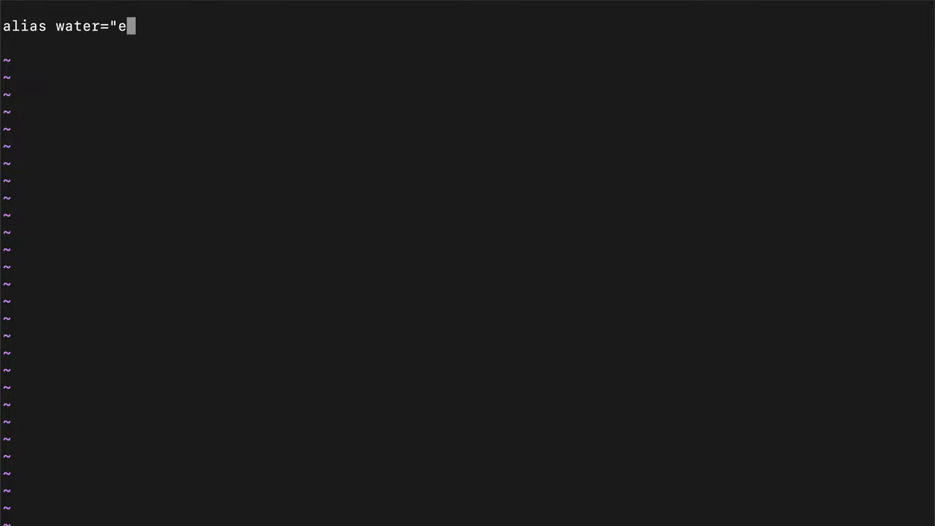
type("cho 123")
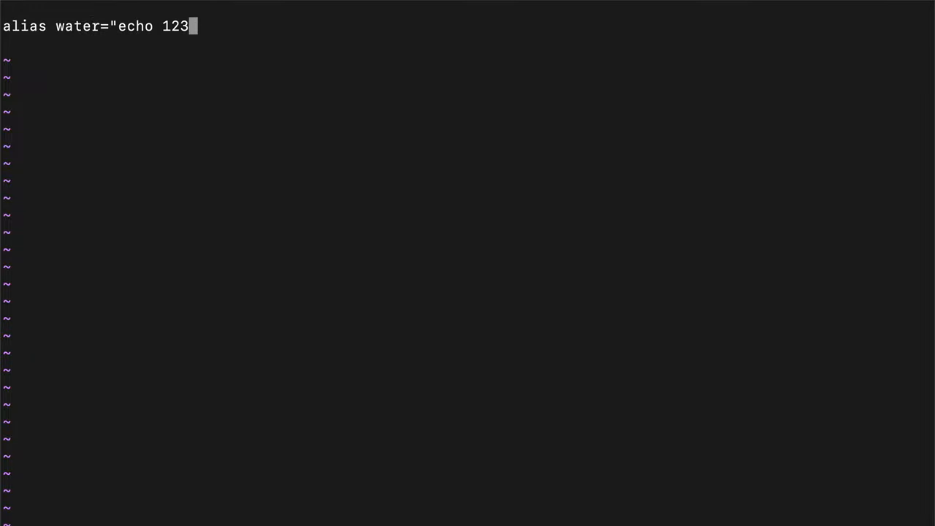
type("\"")
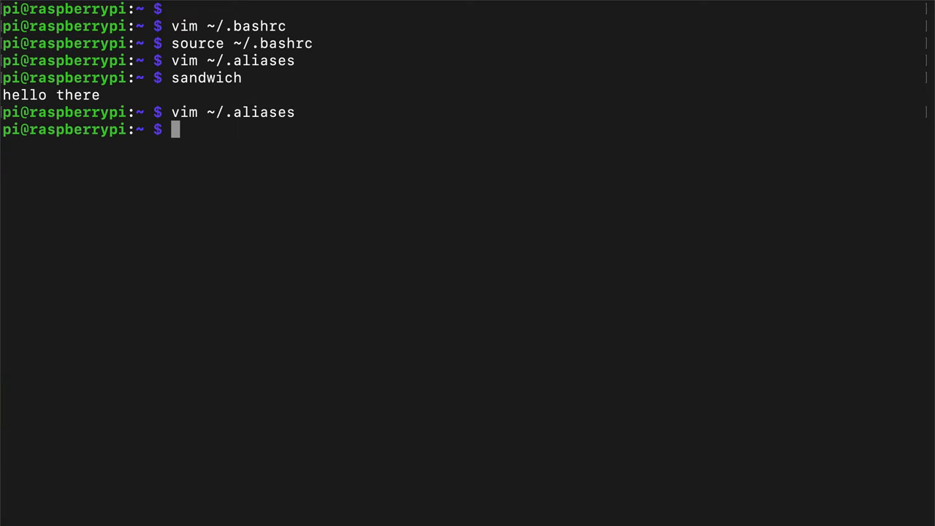
Run water, re-source ~/.bashrc, and run water again to print 123.
type("water")
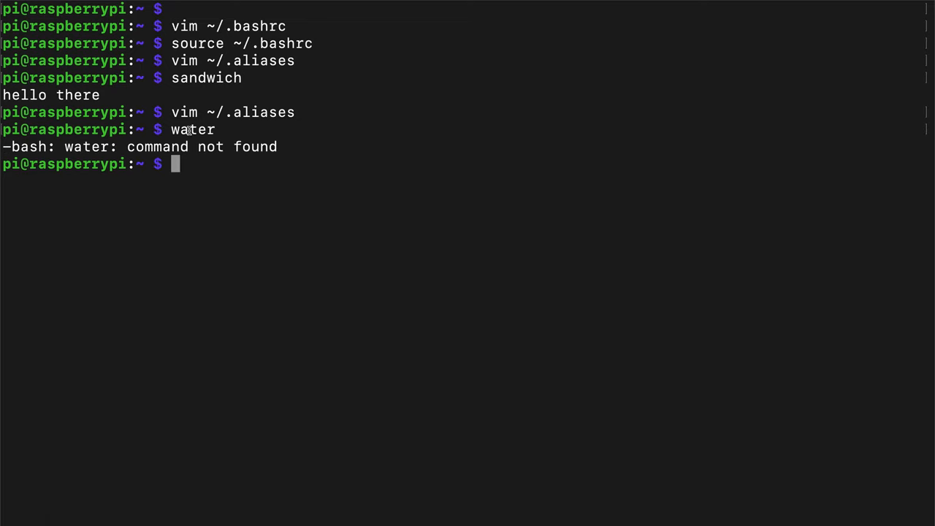
type("source ~/.bashrc")
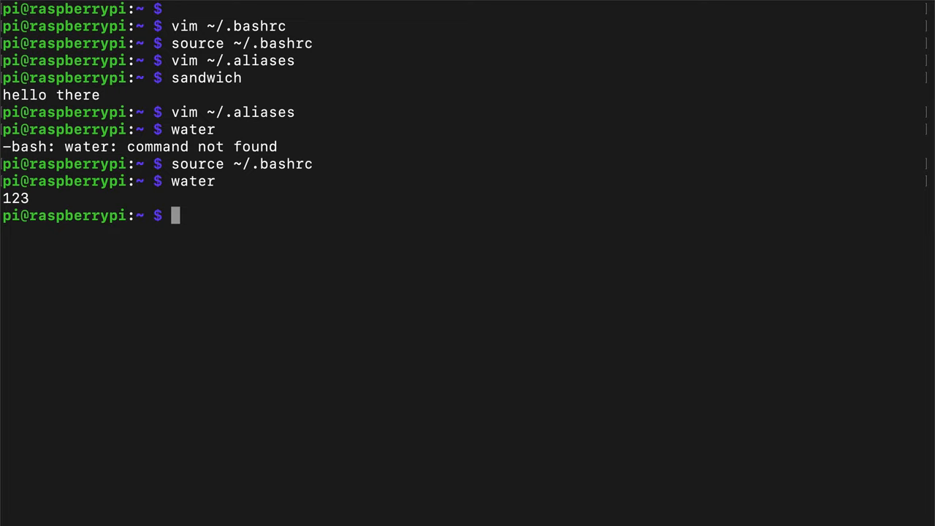
mouse_move(254, 210)
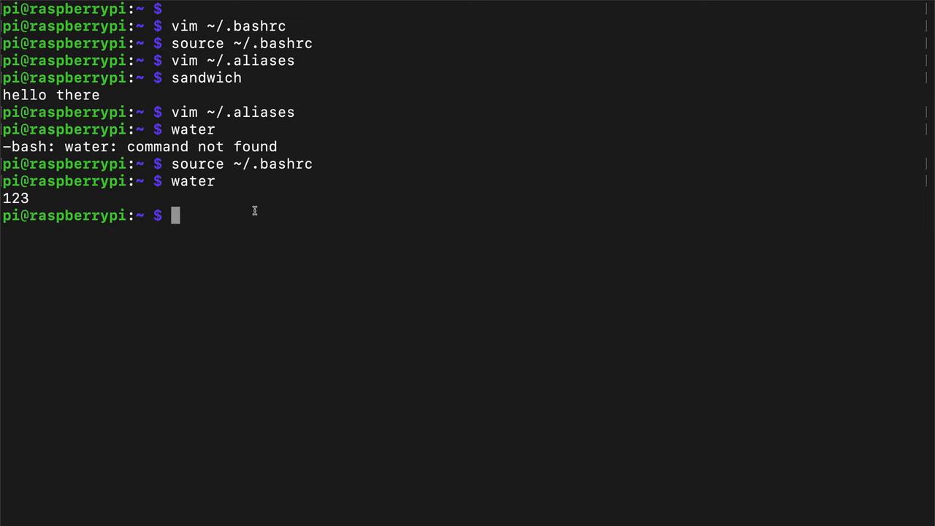
mouse_move(266, 208)
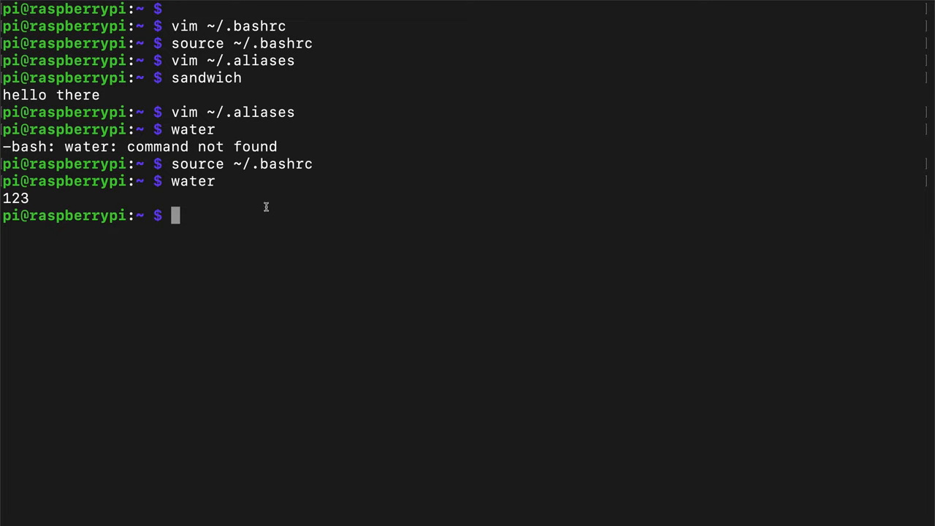
type("water=\"echo 123")
type("alias add_alias=\"")
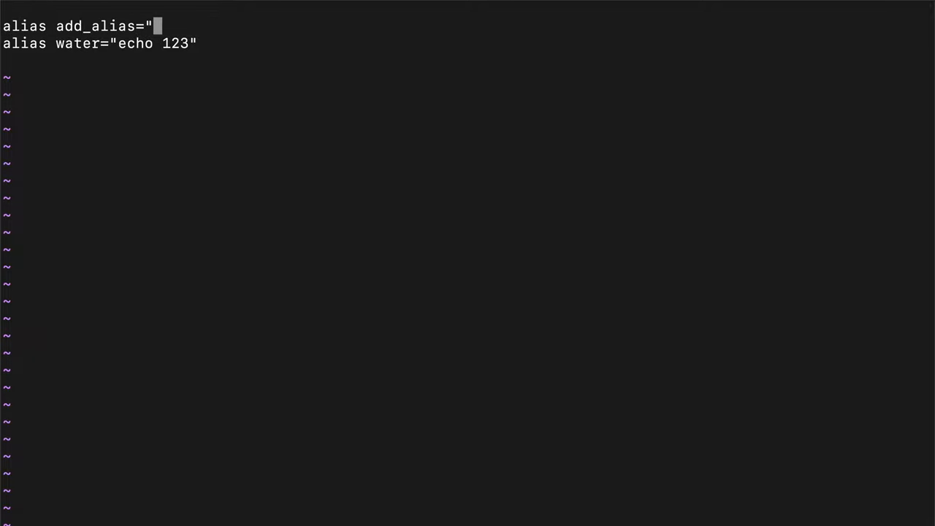
Add alias add_alias="vim ~/.aliases; source ~/.bashrc" to ~/.aliases.
type("vim ~/")
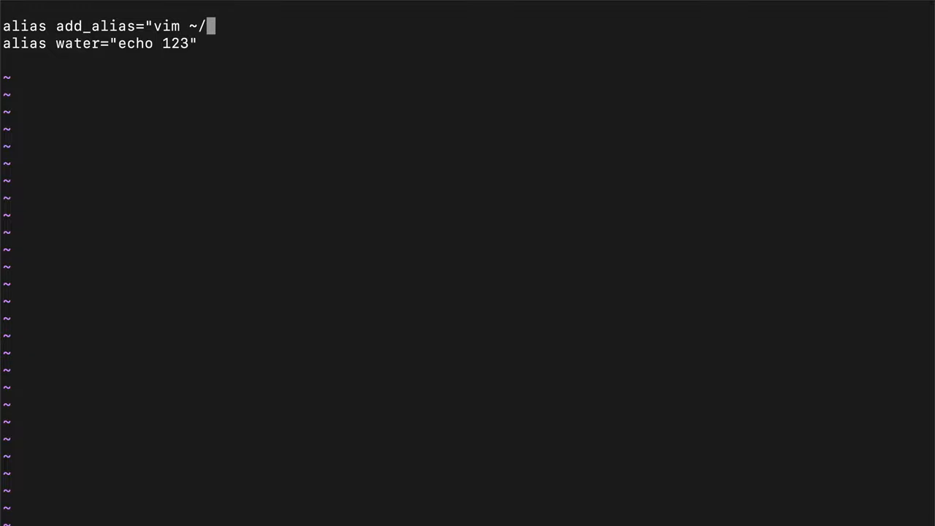
type(".al")
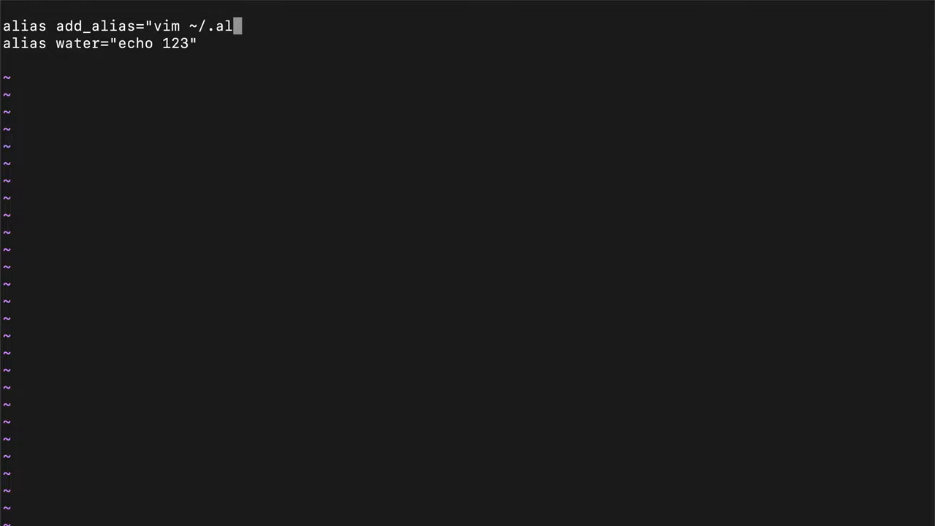
type("iases;")
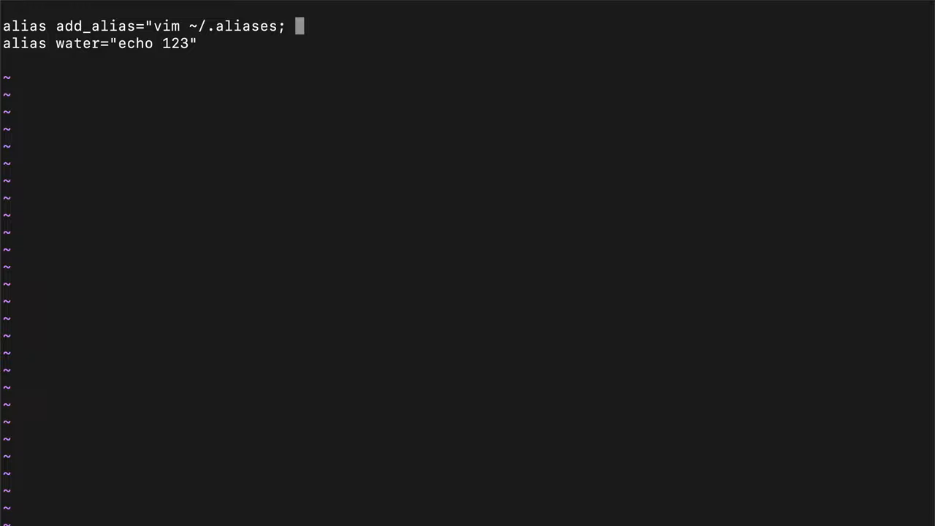
type("source ~/")
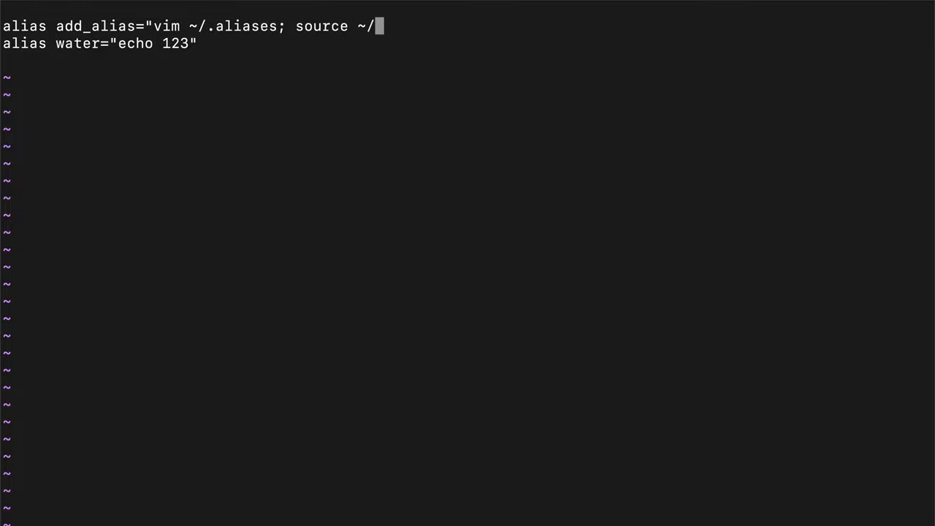
type("basrch")
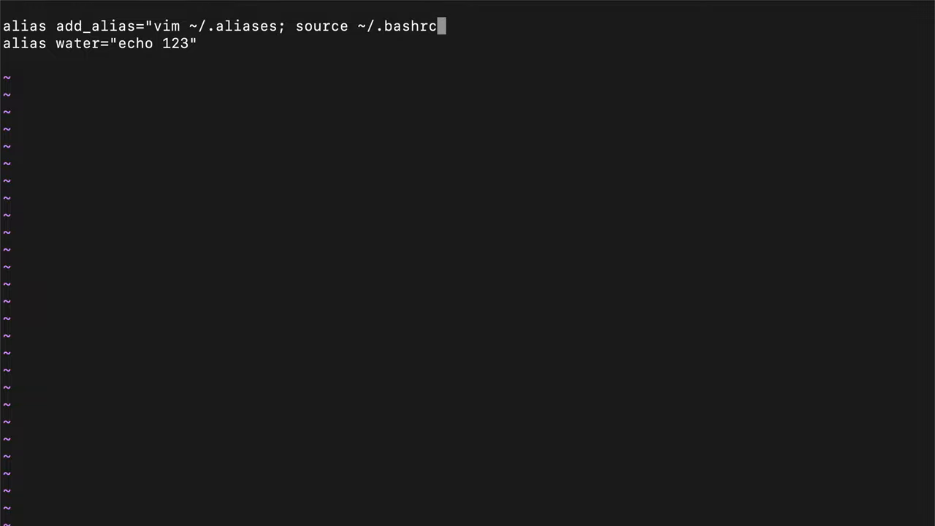
type("\"")
type("add")
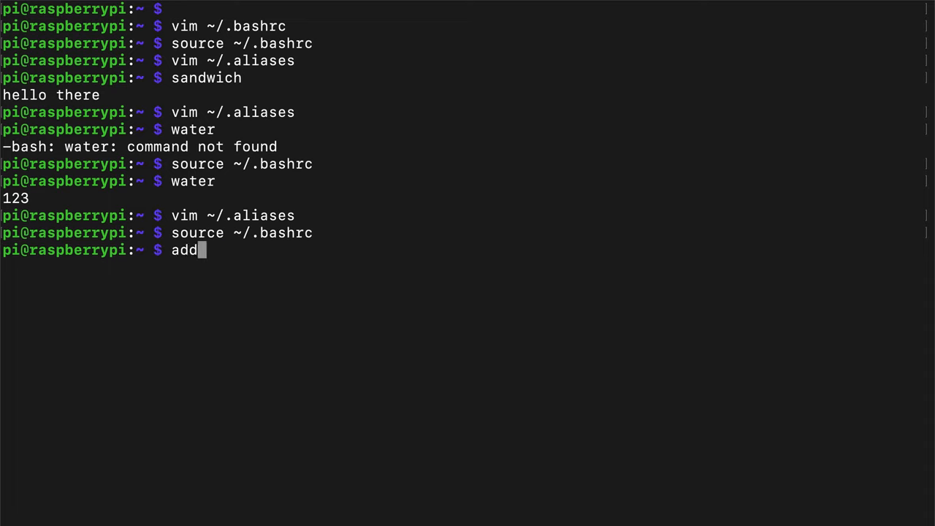
Use add_alias to change water to echo 456 then 789, run water each time, and clear.
type("_alias a")
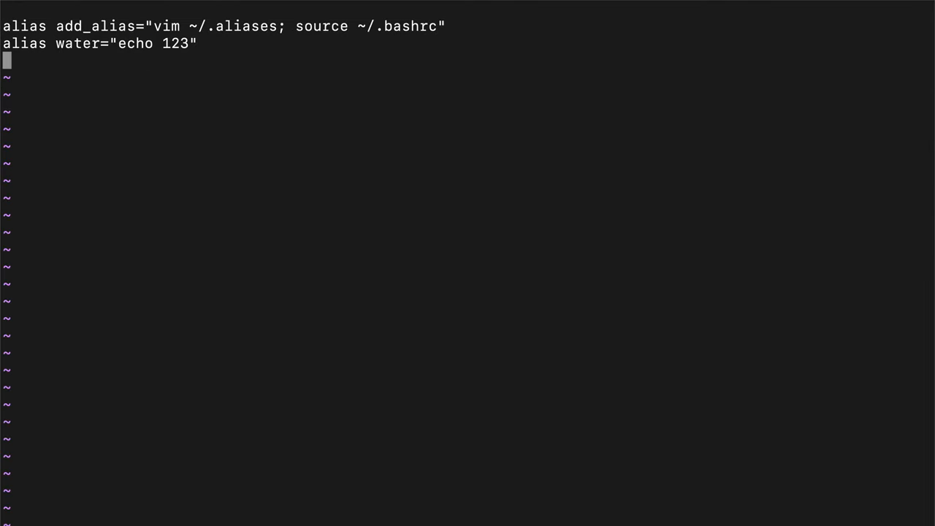
type("45")
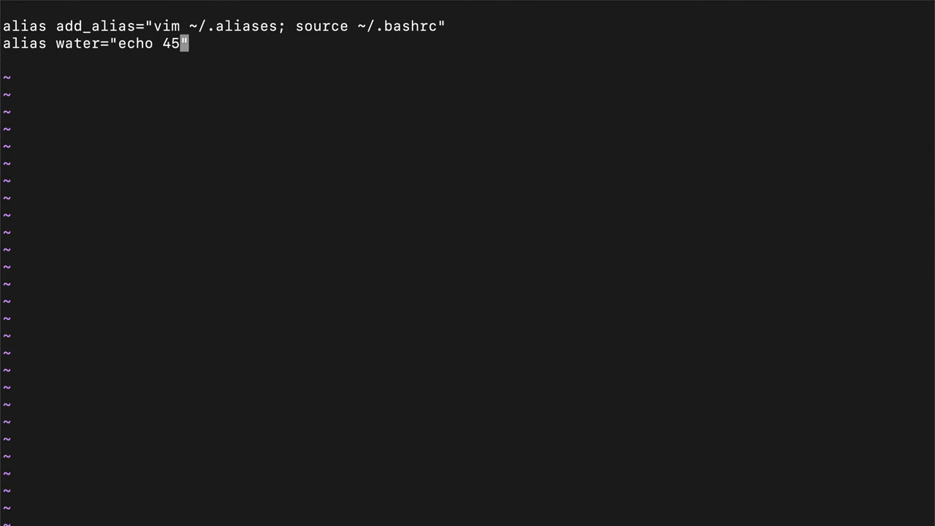
type("6")
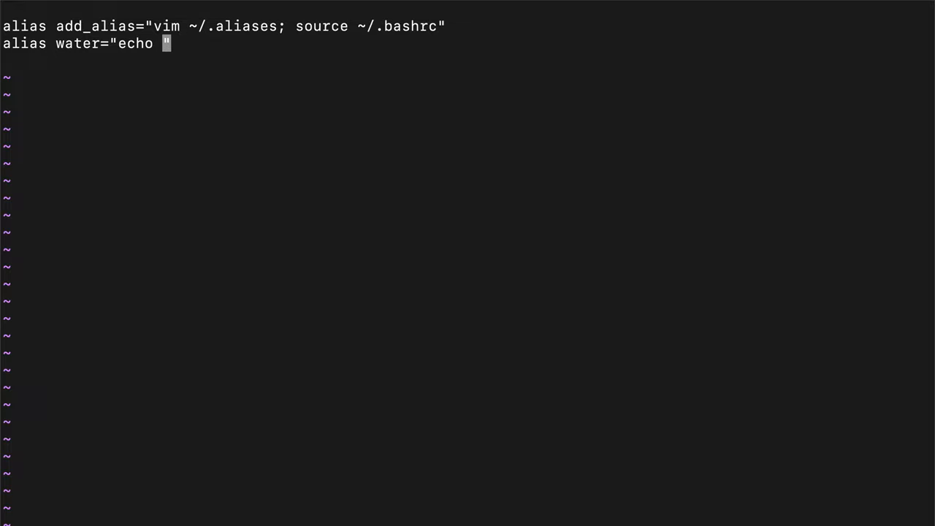
type("789")
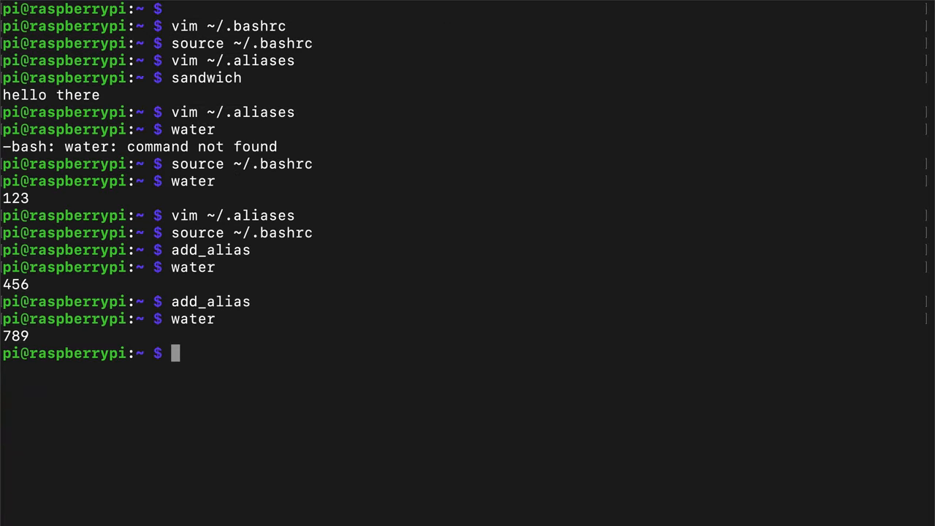
type("clear")
type("ls")
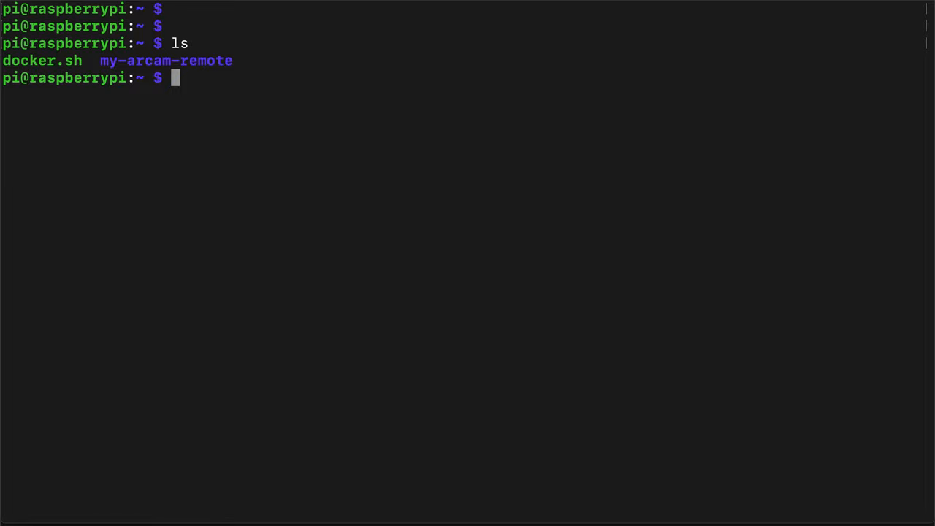
Change into my-arcam-remote/ and draft a git push origin <branch> command.
type("cd my-arcam-remote/")
type("git")
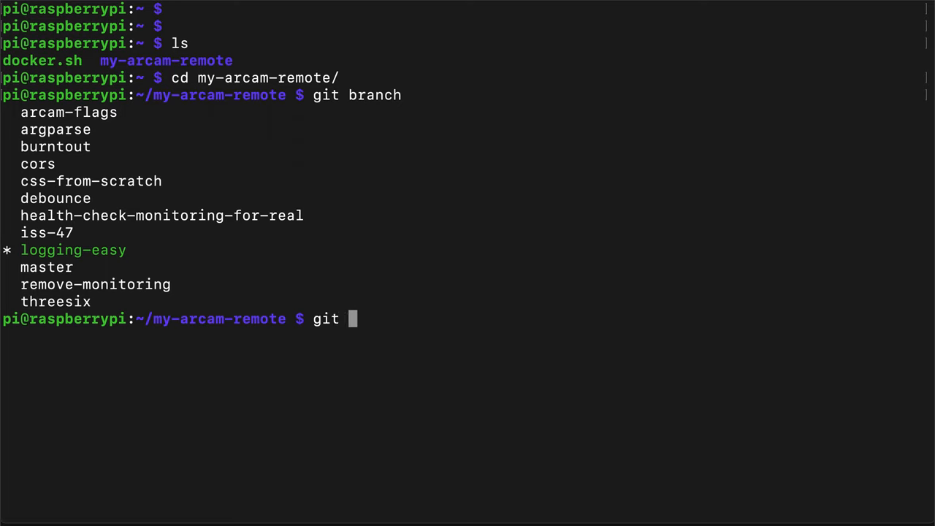
type("push origin <bran")
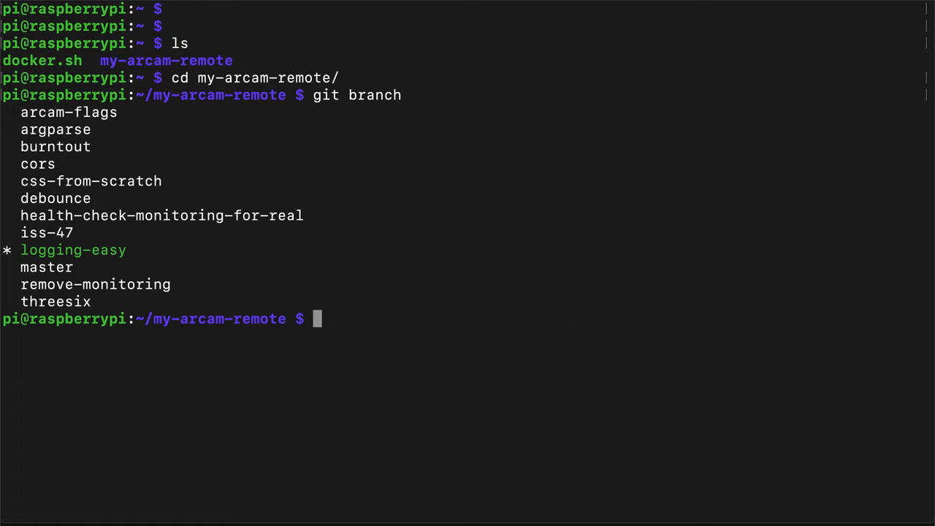
Run git symbolic-ref --short -q HEAD to print logging-easy, then begin an echo command.
type("p")
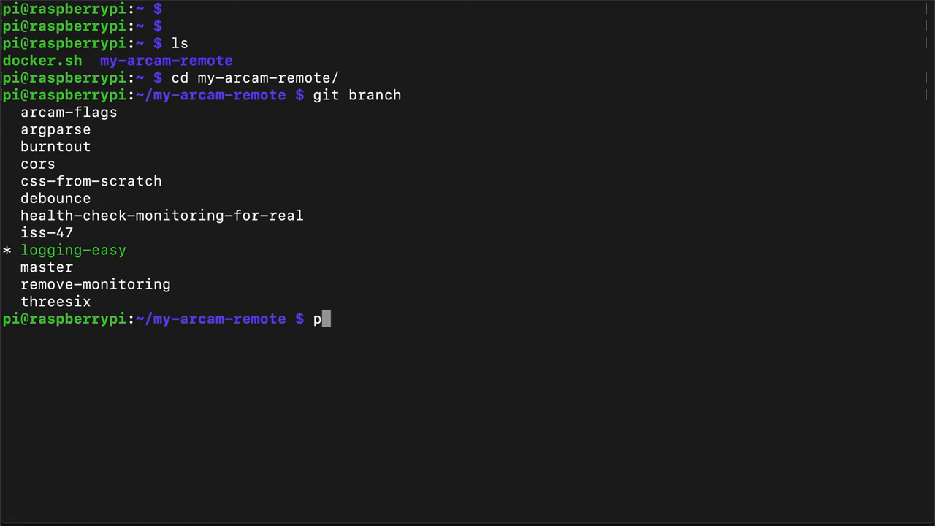
key("Backspace")
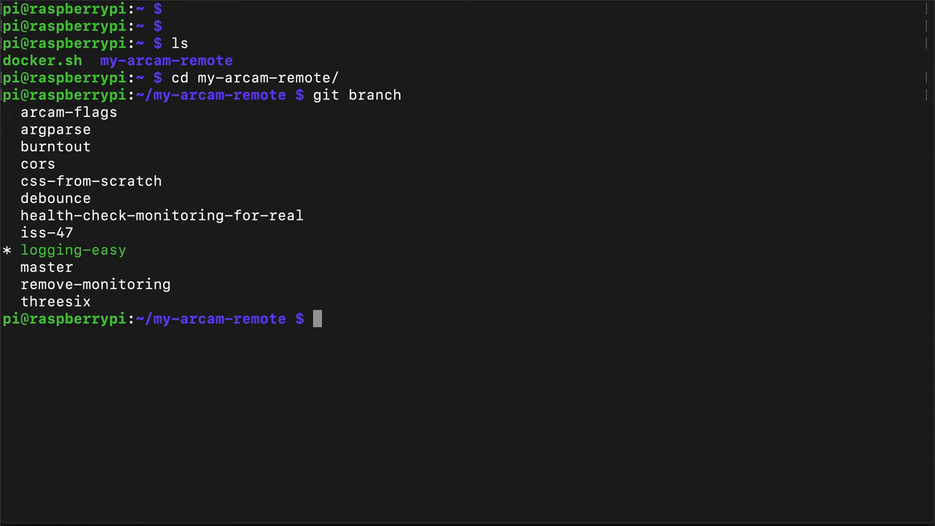
type("git")
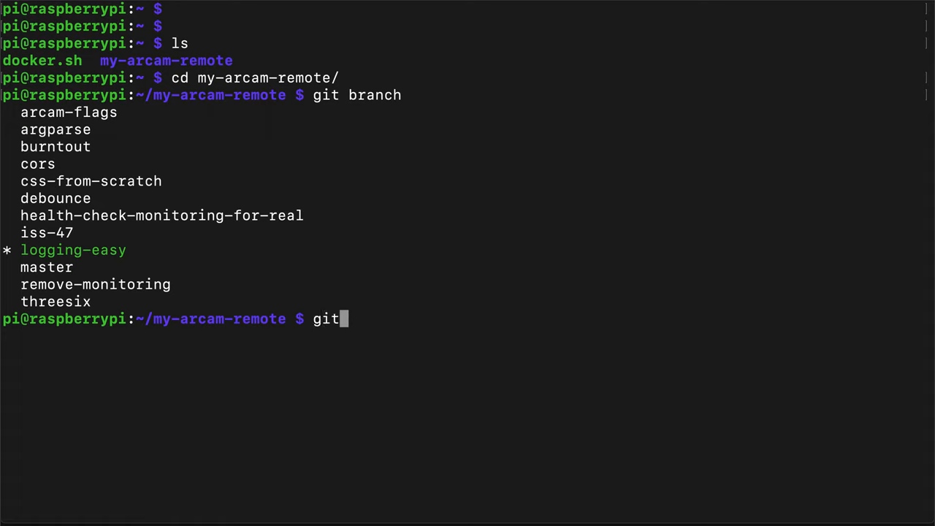
type("symb")
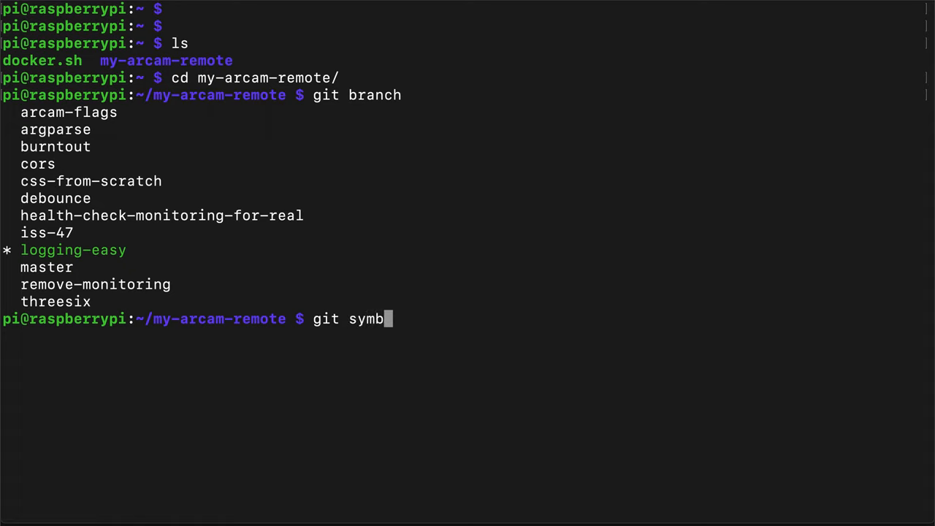
type("olic-ref --")
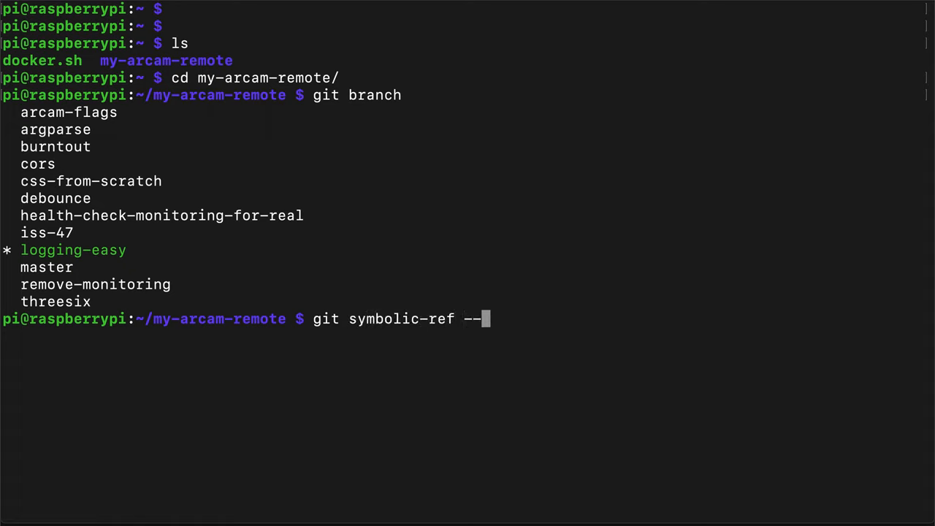
type("short -q HEAD")
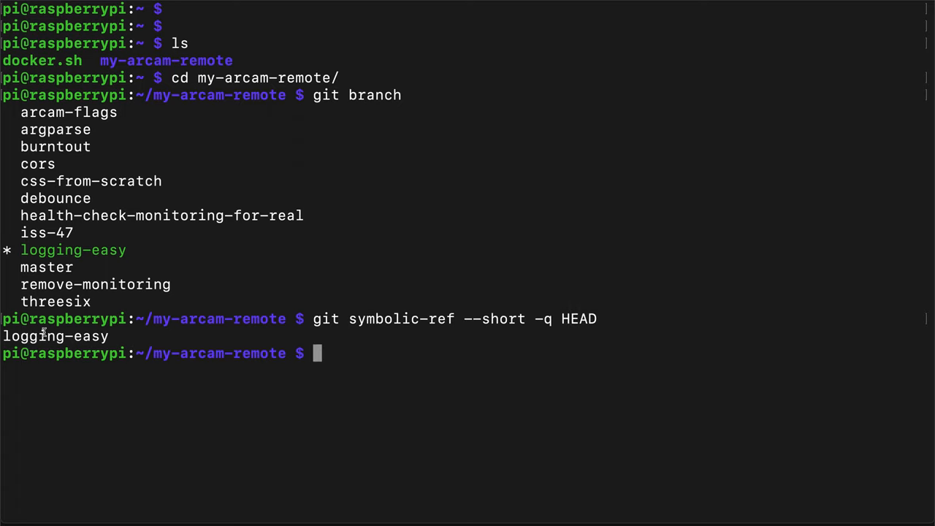
mouse_move(114, 281)
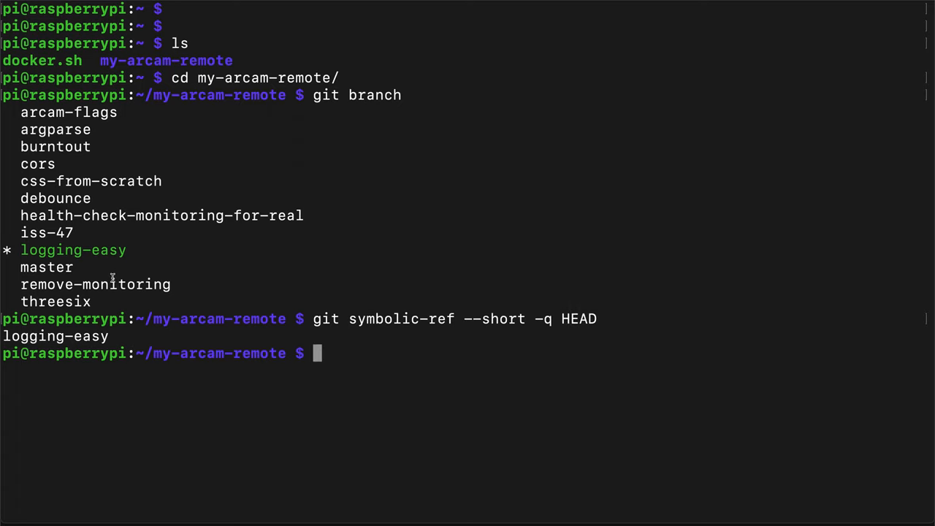
mouse_move(64, 260)
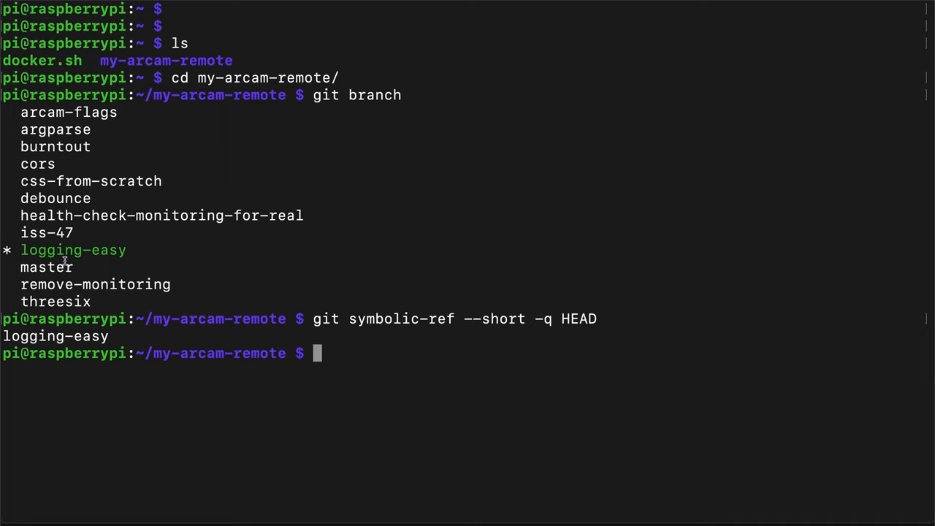
mouse_move(125, 170)
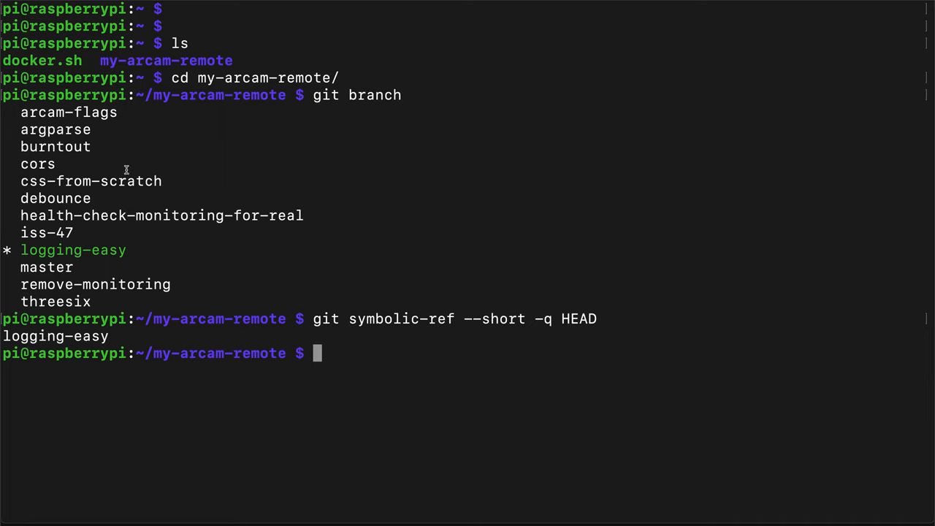
mouse_move(352, 301)
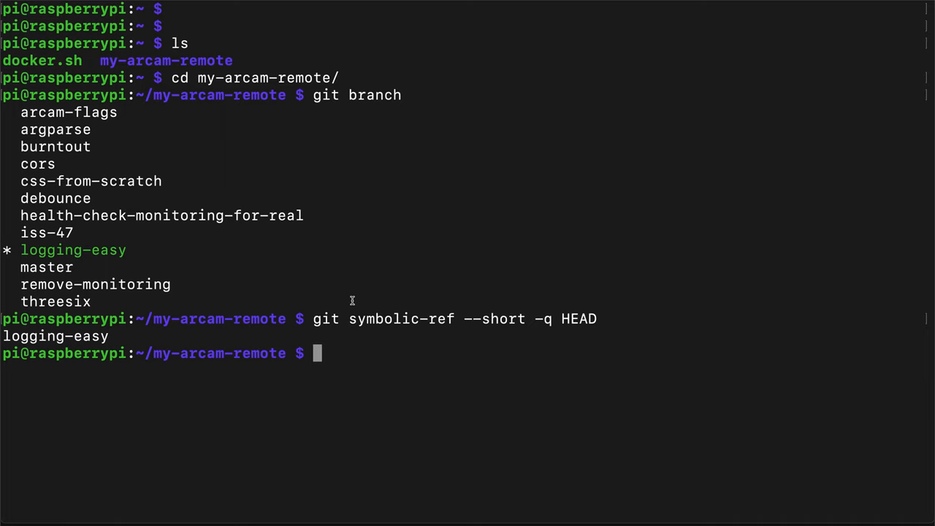
type("echo \"")
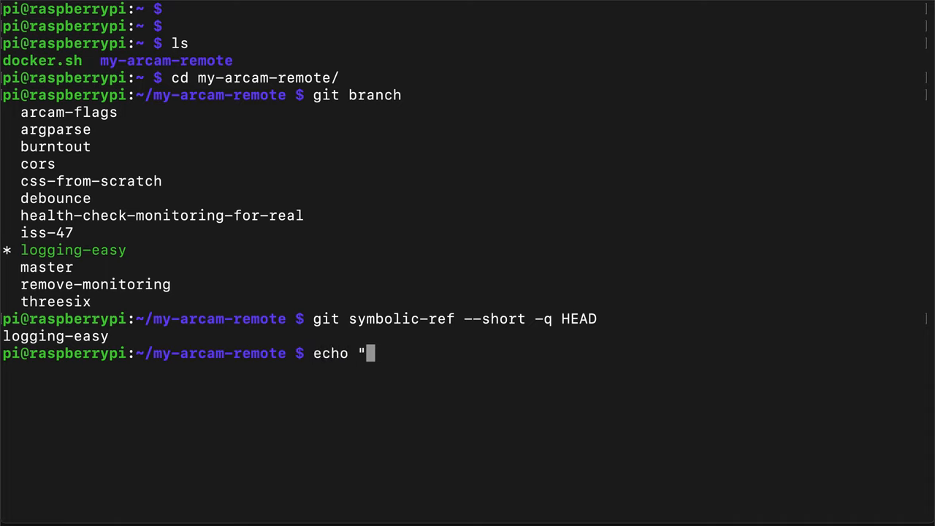
Echo "git push origin $(!!)" so history expansion prints git push origin logging-easy.
type("git push origin")
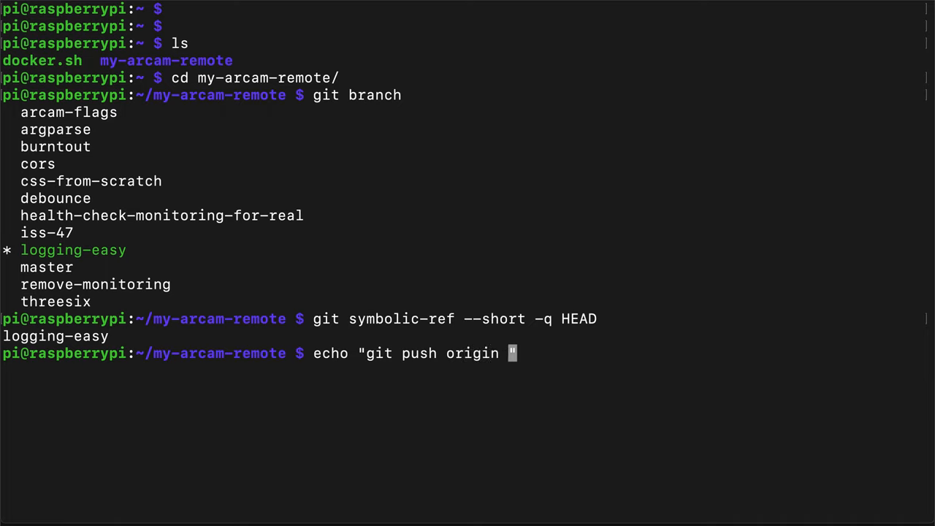
type("$")
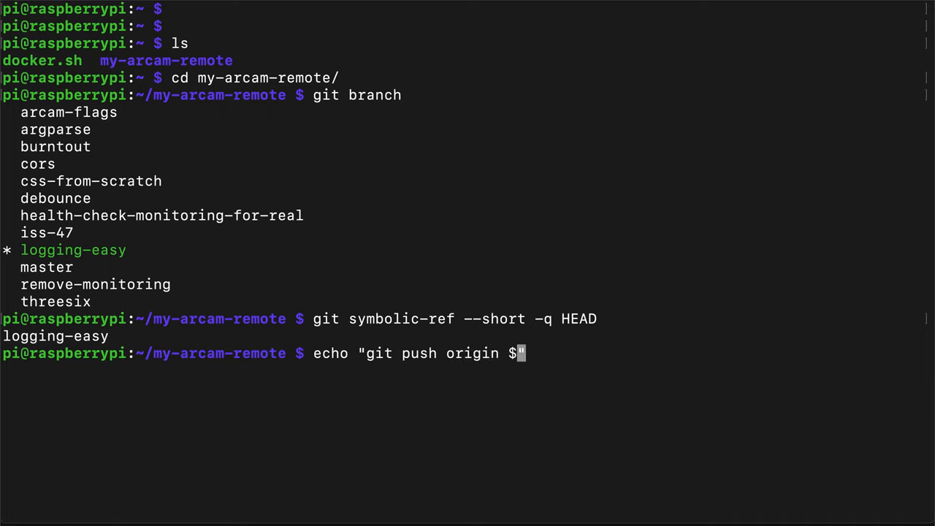
type("(")
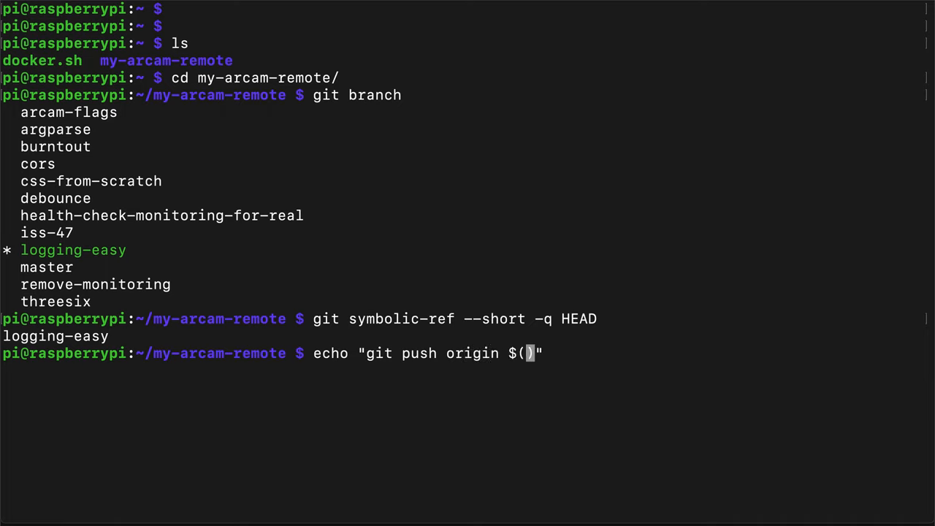
type("!!")
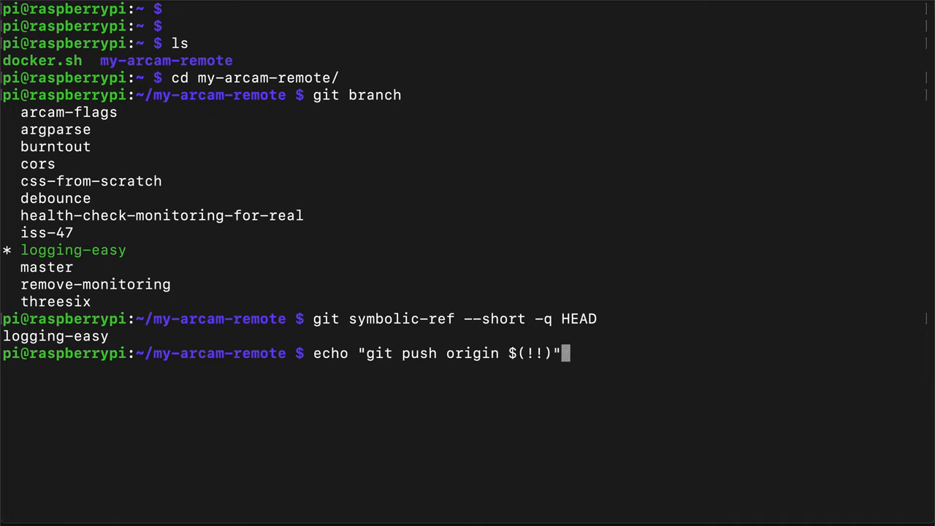
mouse_move(323, 315)
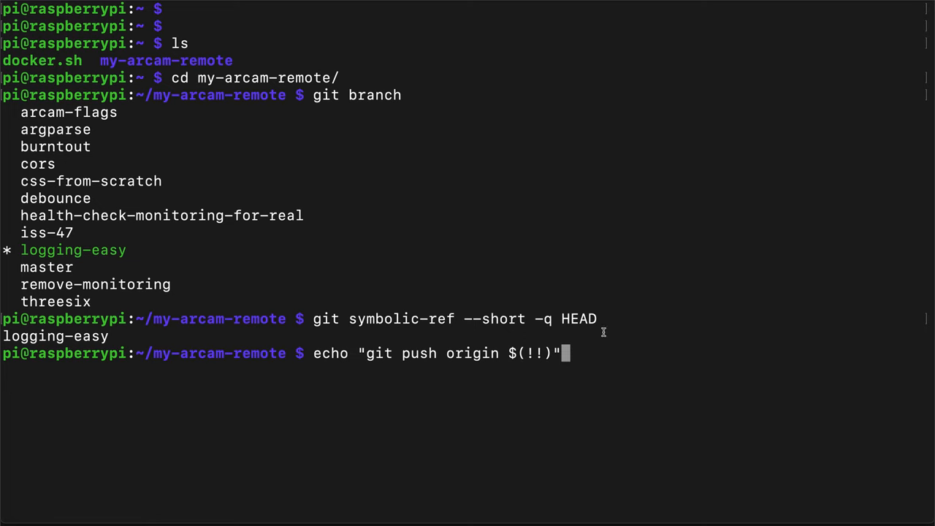
key("Return")
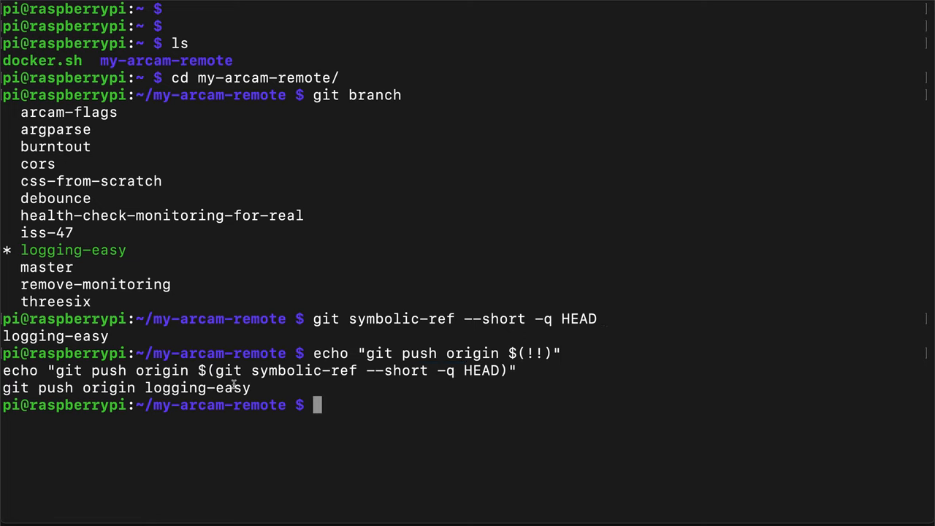
left_click_drag(0, 389, 251, 388)
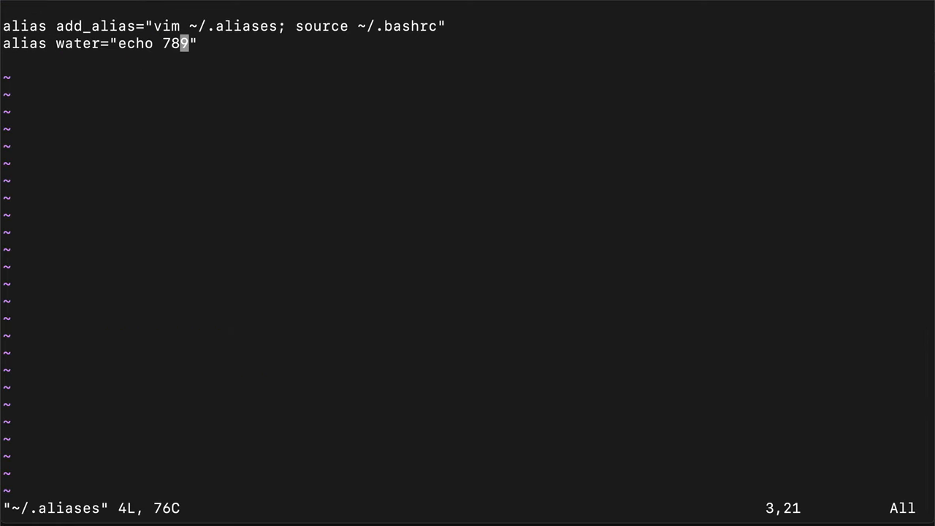
Write a po () function running git push origin "$(git symbolic-ref --short -q HEAD)".
key("i")
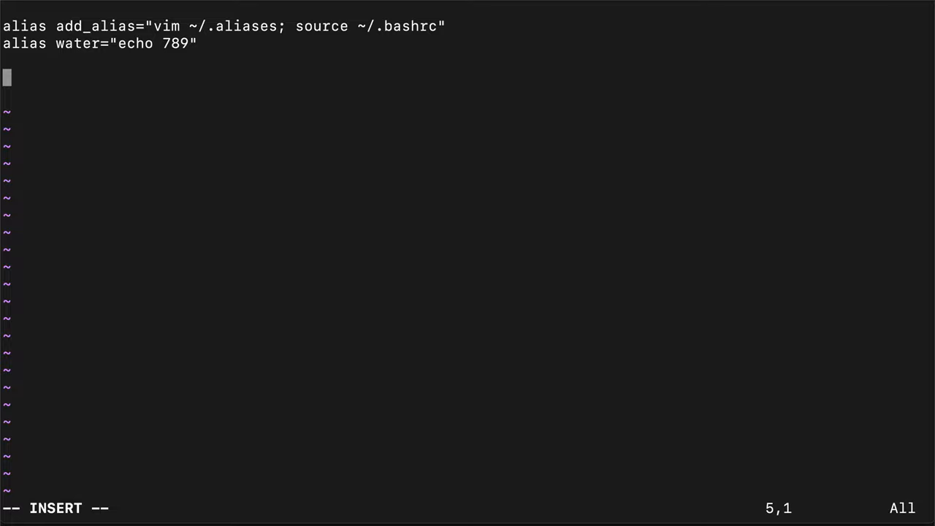
type("po (")
type("{")
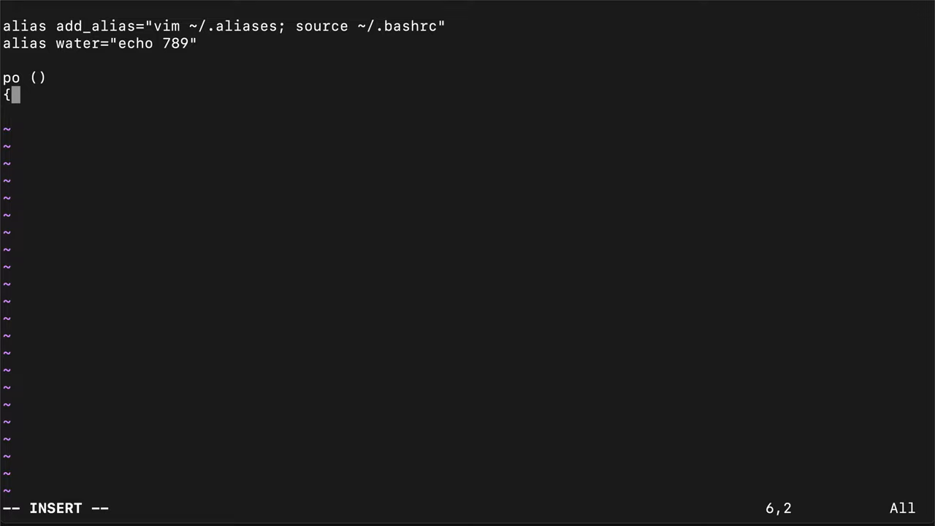
key("Enter")
type("git push origin")
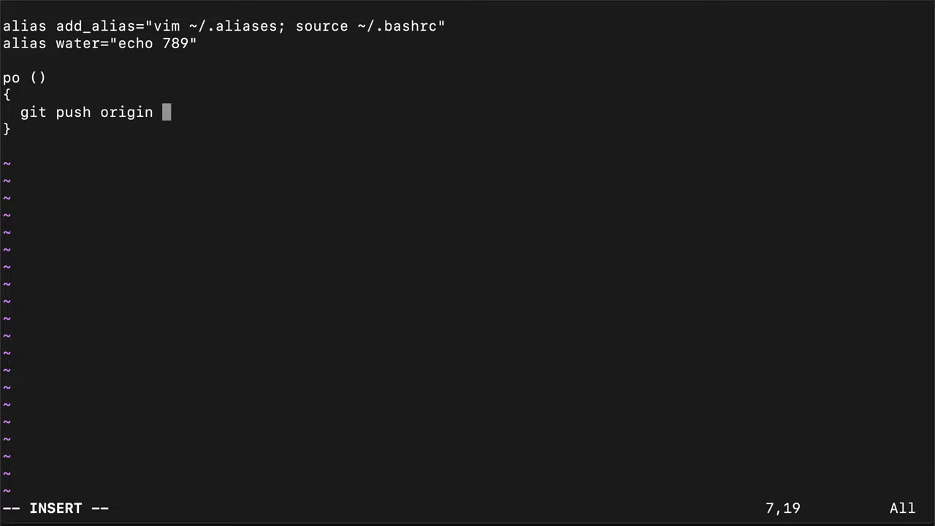
type("\"$")
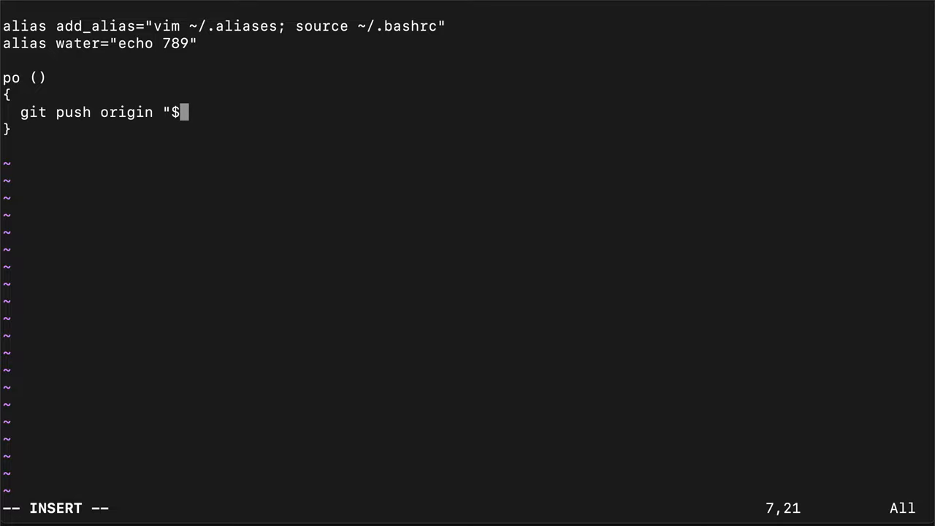
type("(git s")
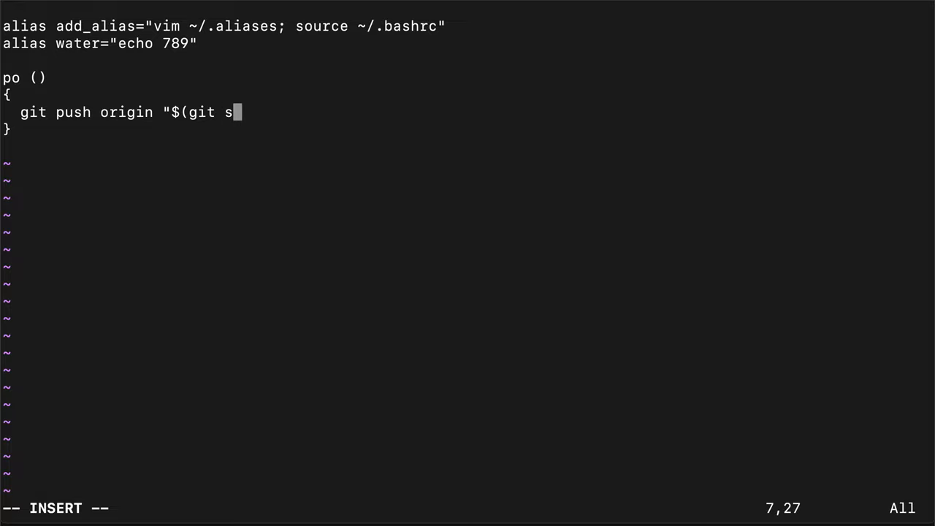
type("ymbolic-ref")
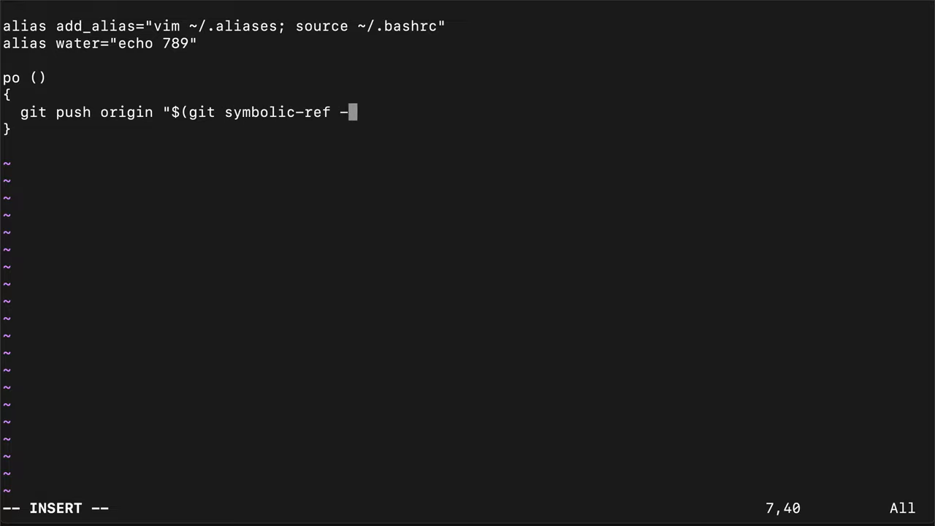
type("-short -q")
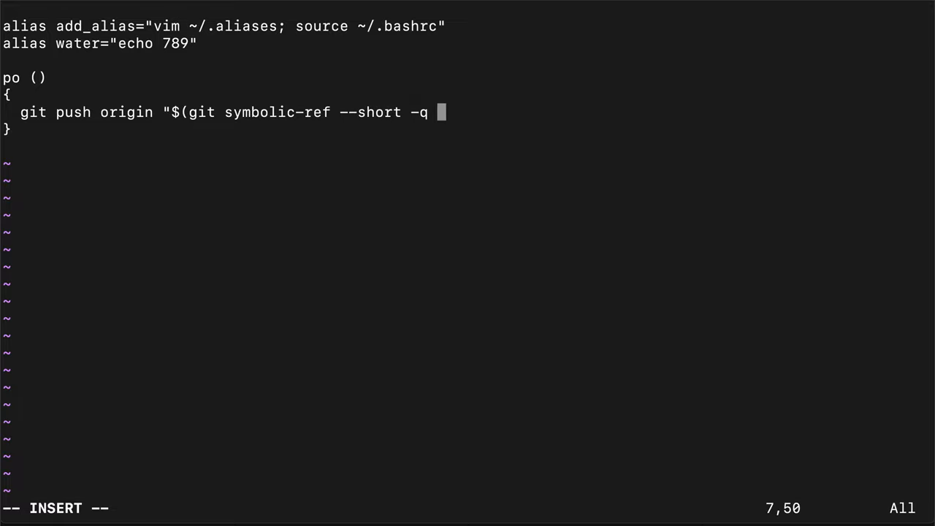
type("HEAD)\"")
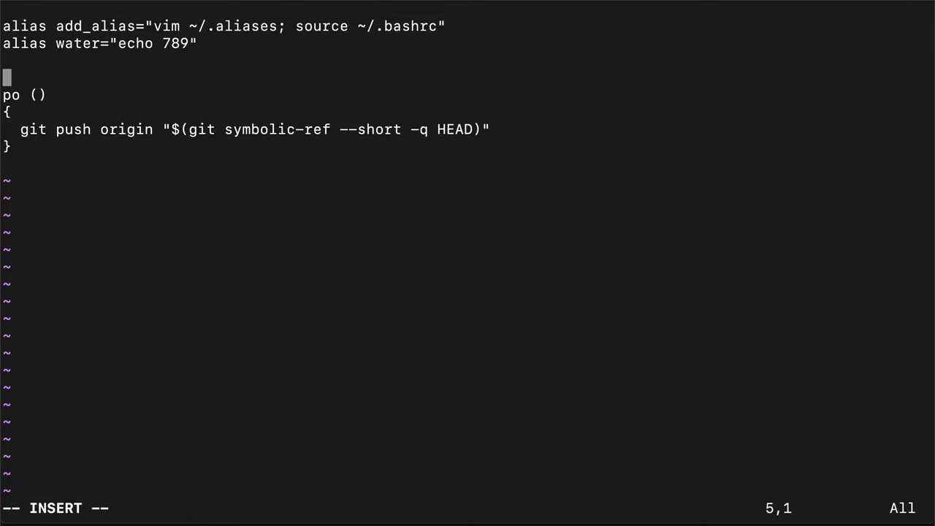
Add the comment '# making pushing to origin very easy' and leave insert mode.
type("# making")
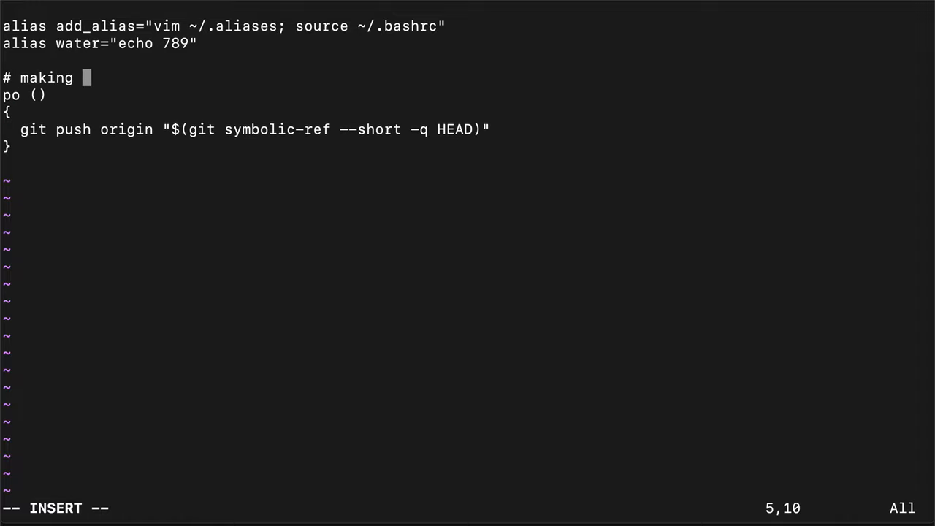
type("pushing to origin very easy")
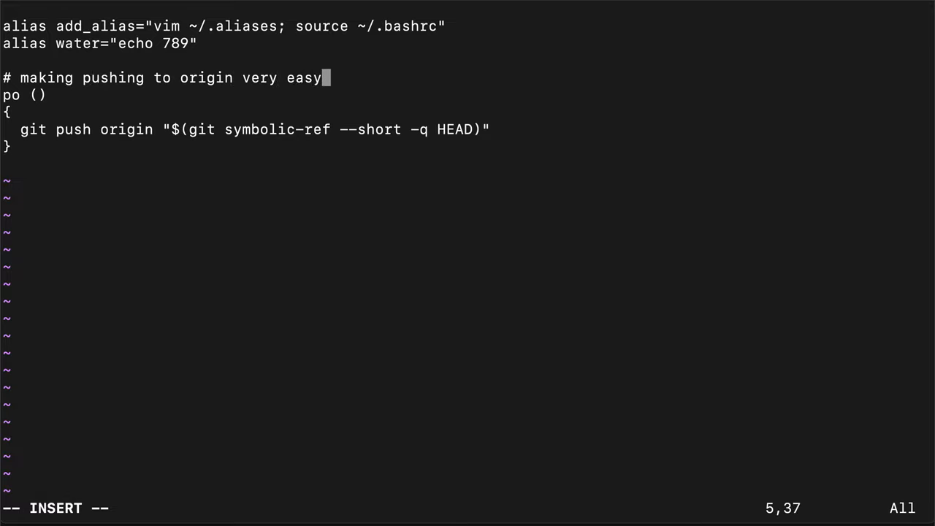
key("Left")
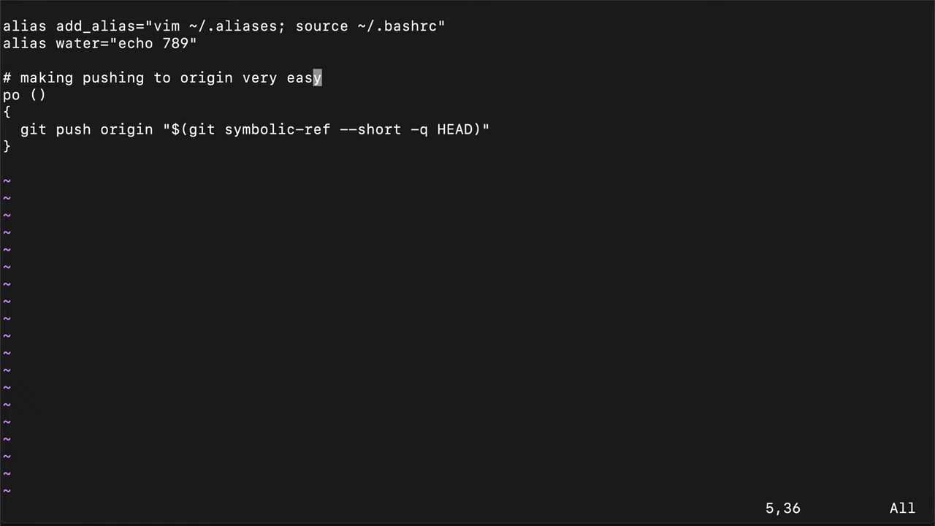
mouse_move(13, 3)
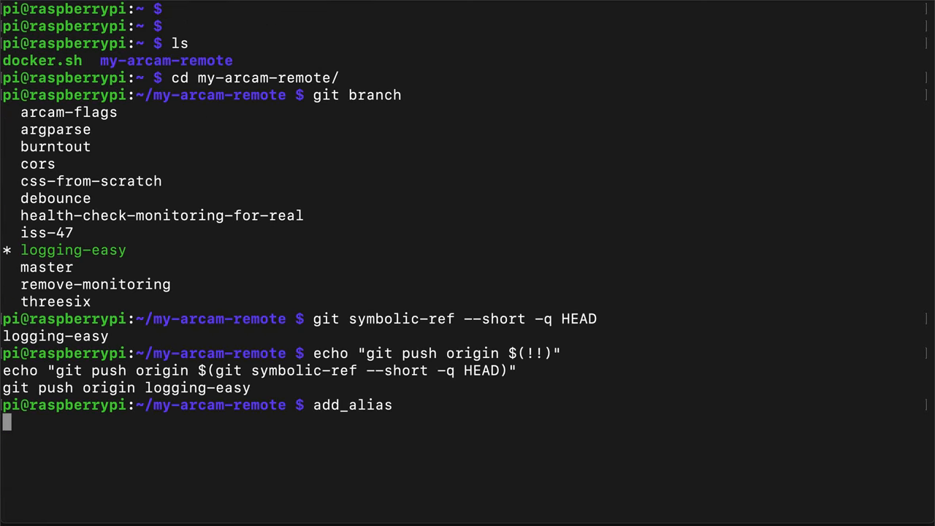
Run po to push the current branch to origin on GitHub.
type("po")
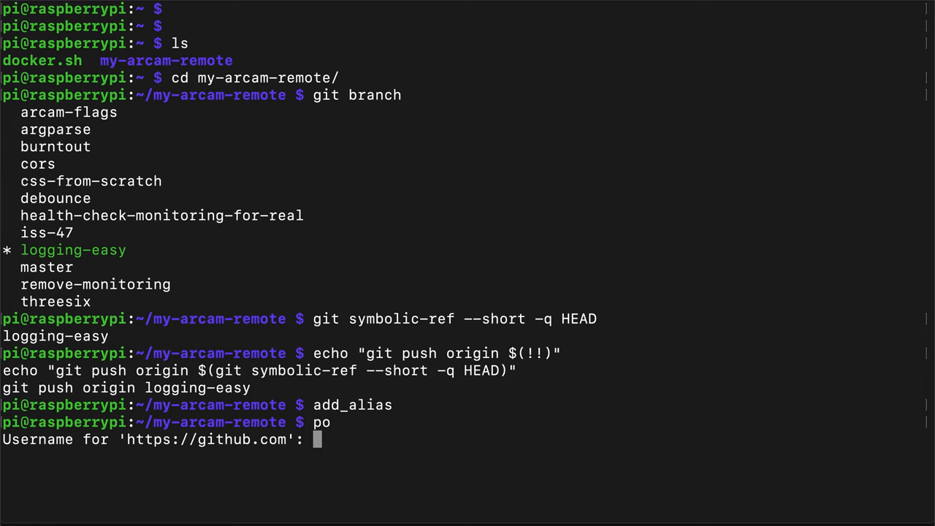
mouse_move(345, 420)
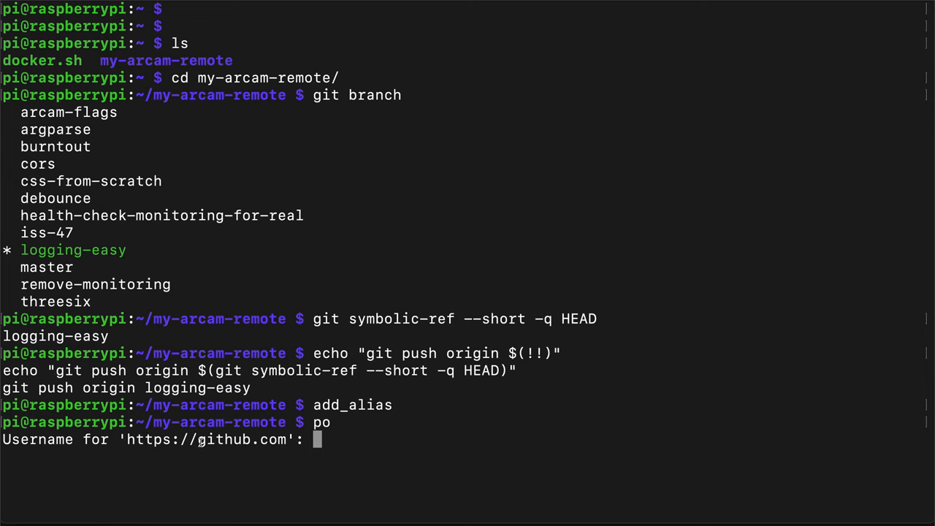
mouse_move(282, 461)
type("add")
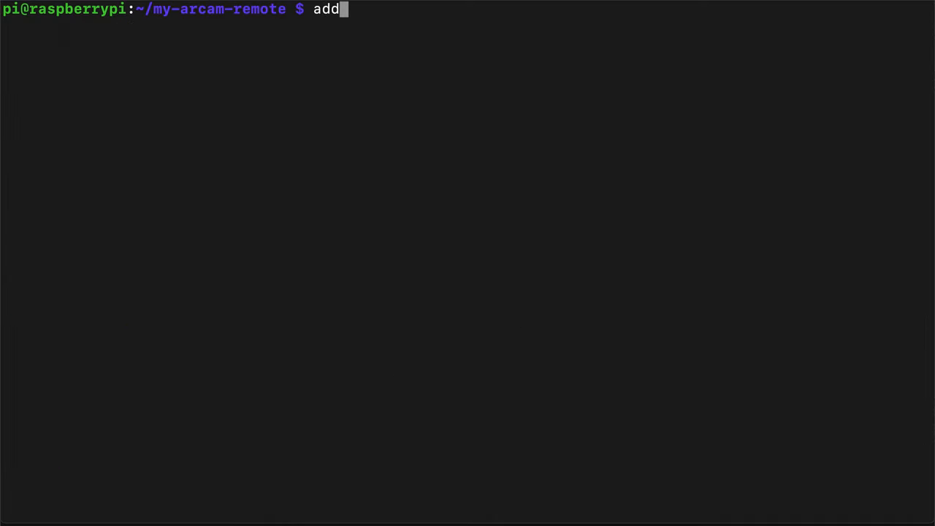
Duplicate po as a pof function that pushes with --force, then reopen ~/.aliases via add_alias.
key("ctrl+c")
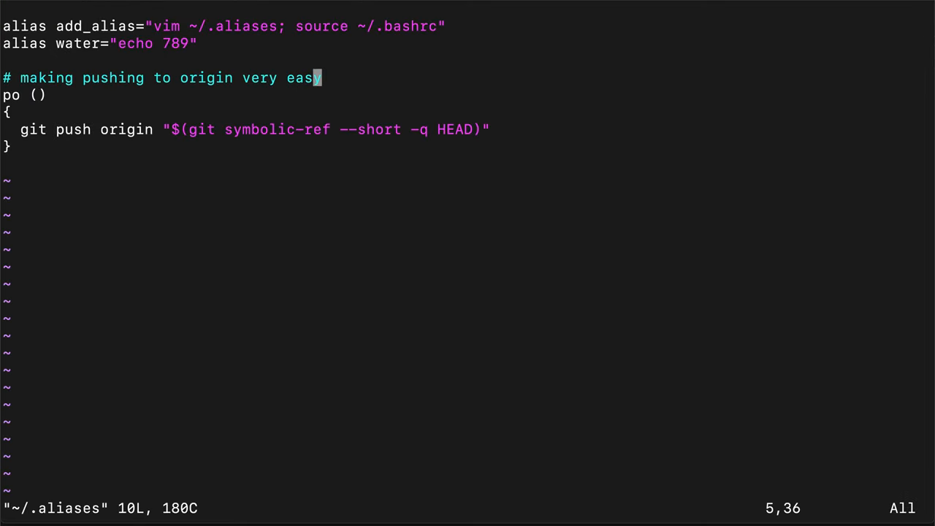
key("Up")
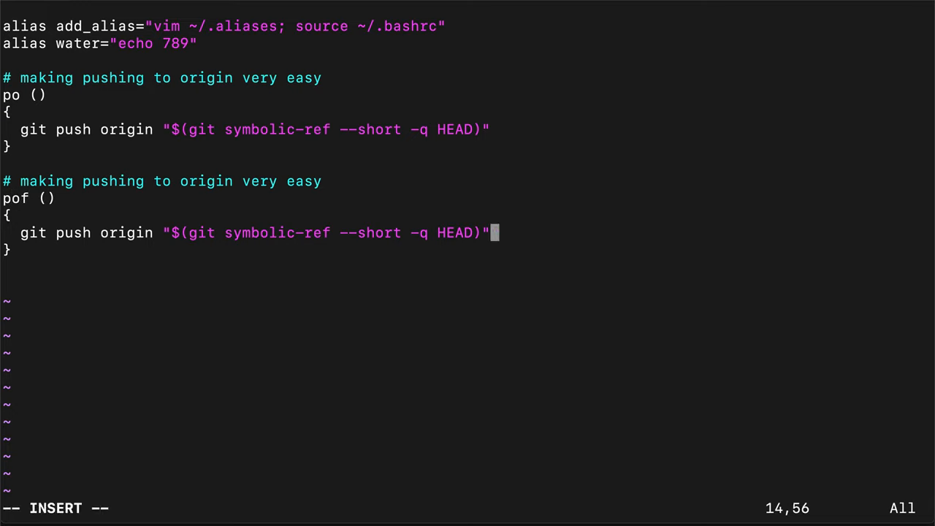
type("--for")
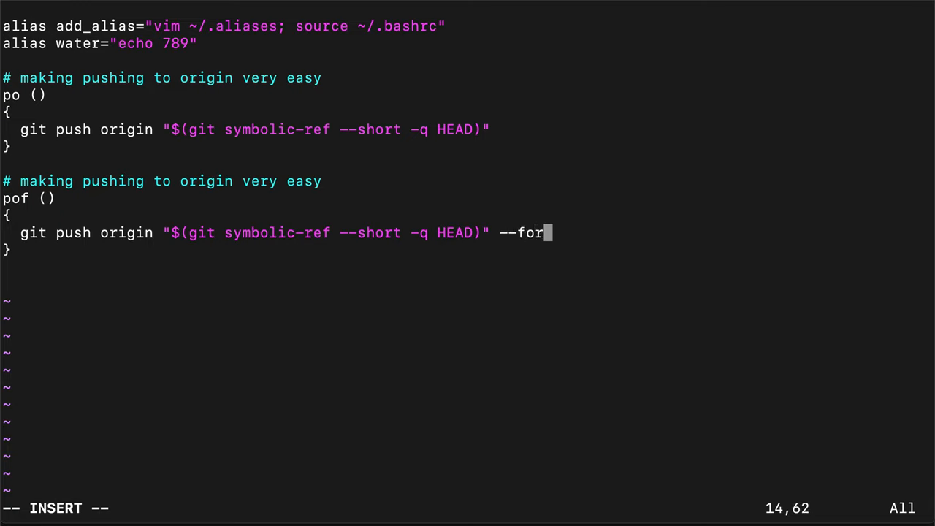
type("ce")
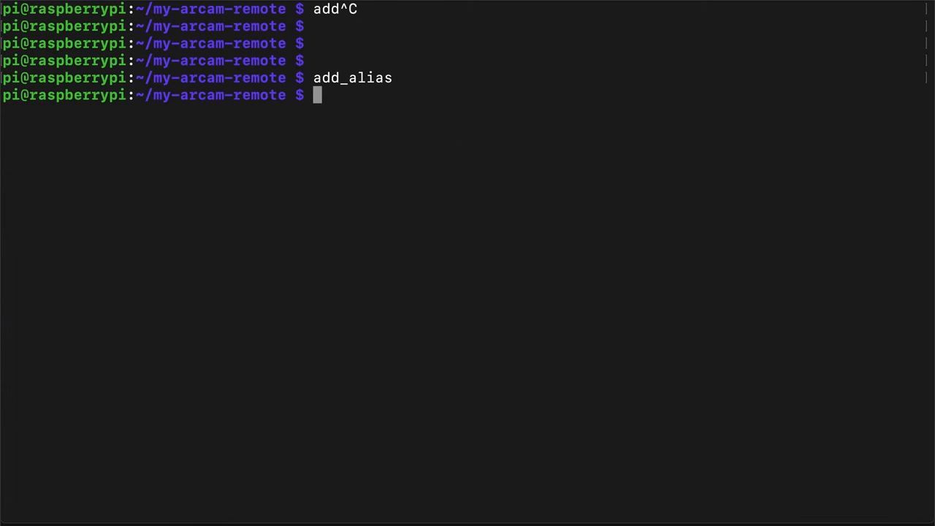
type("po")
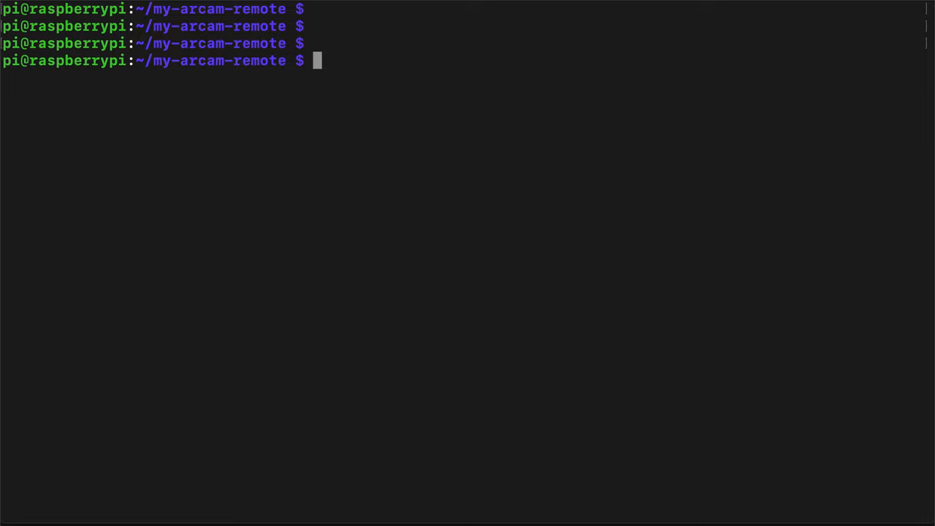
type("add_")
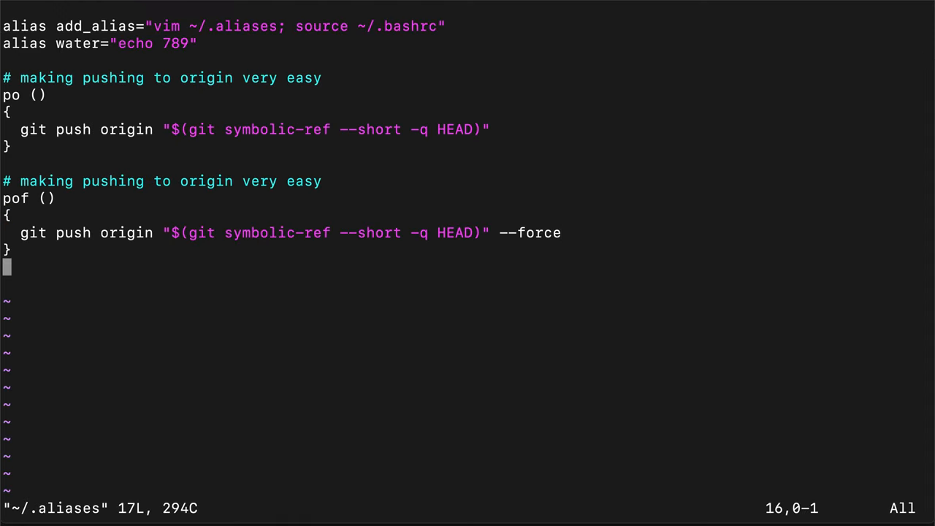
Start a cpo () function whose if [ -z "$1" ] block echoes an error and returns when no message is given.
type("c")
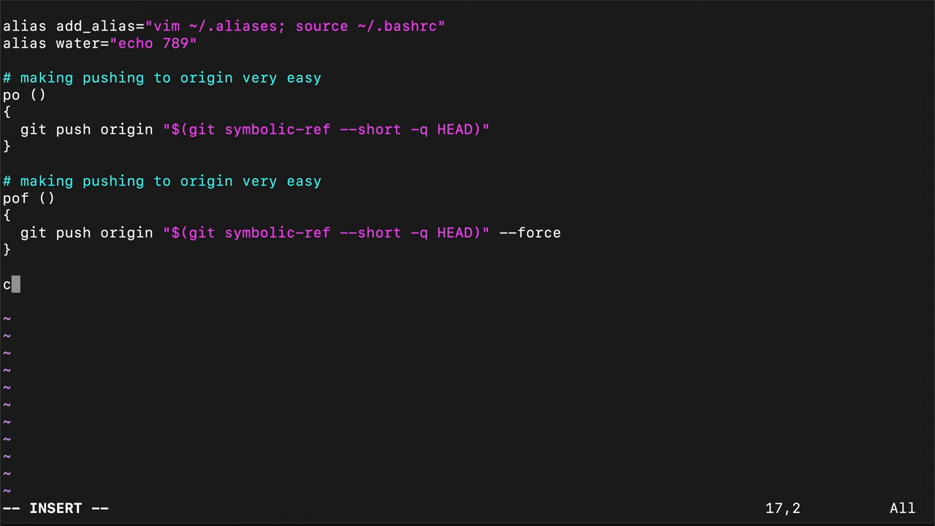
type("po ()")
type("{")
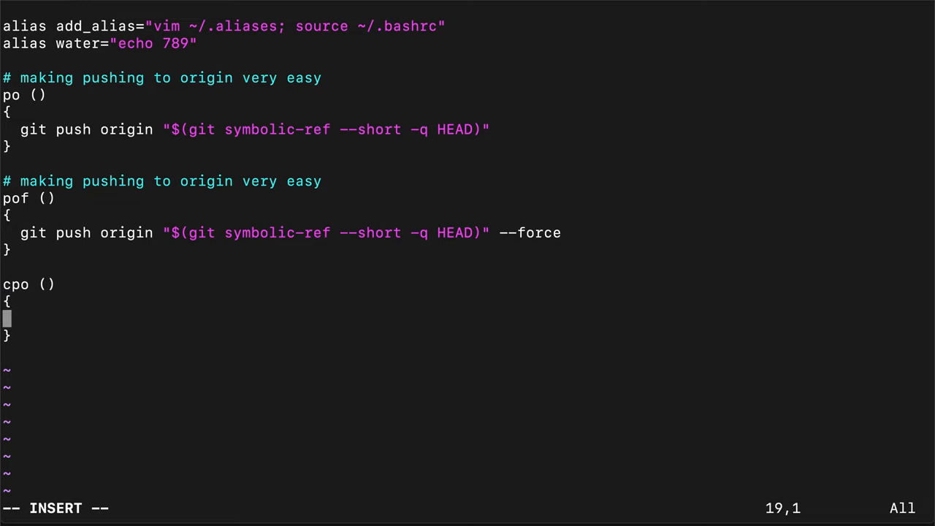
type("\"  \"")
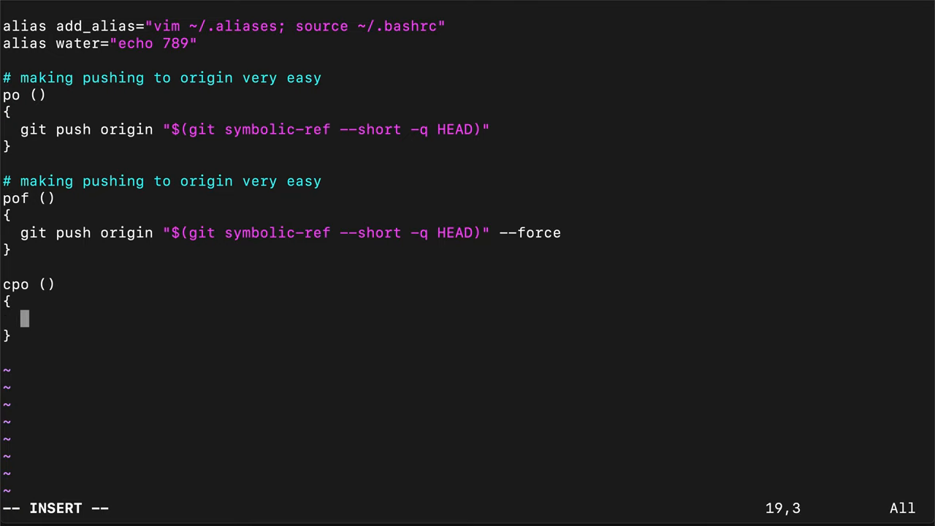
type("if")
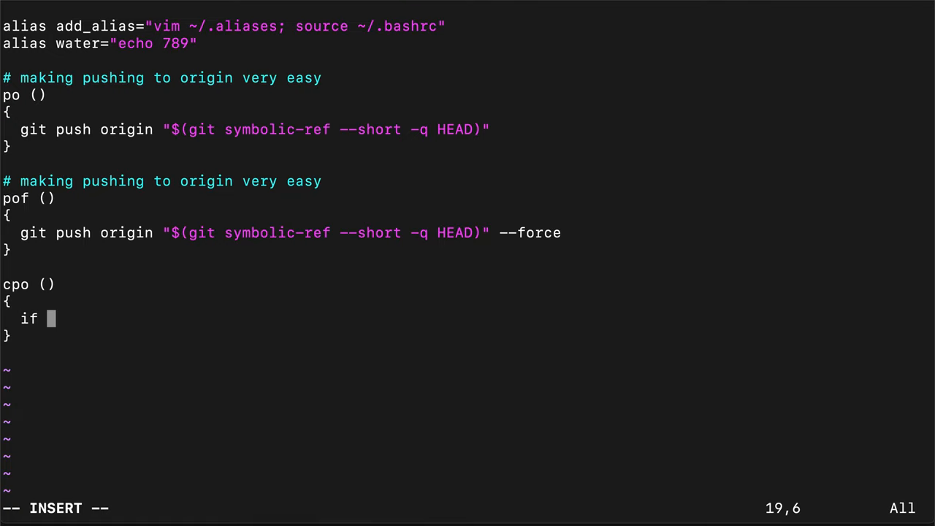
type("[ -z")
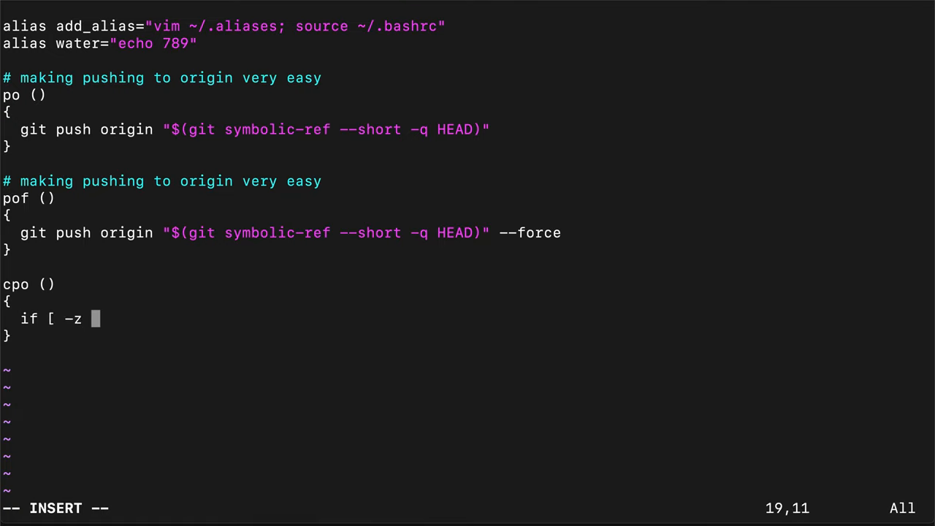
type("\"")
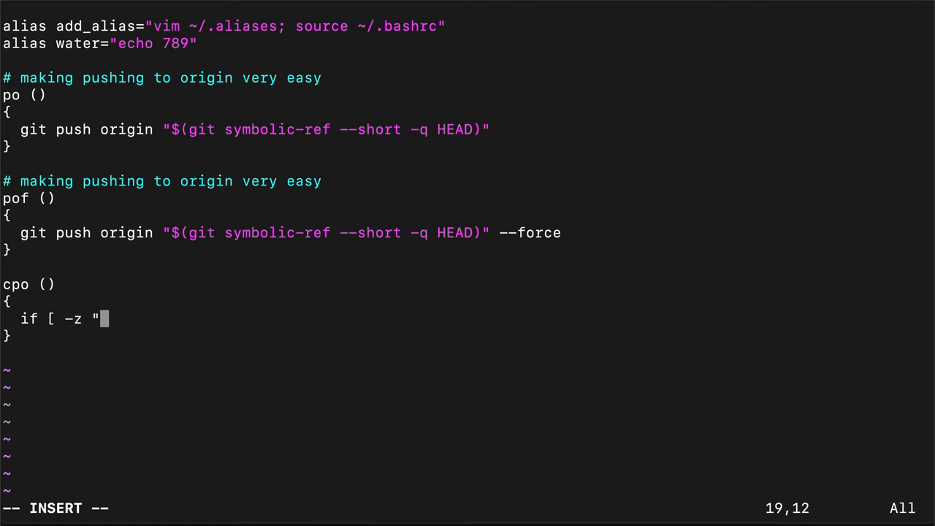
type("$1\"")
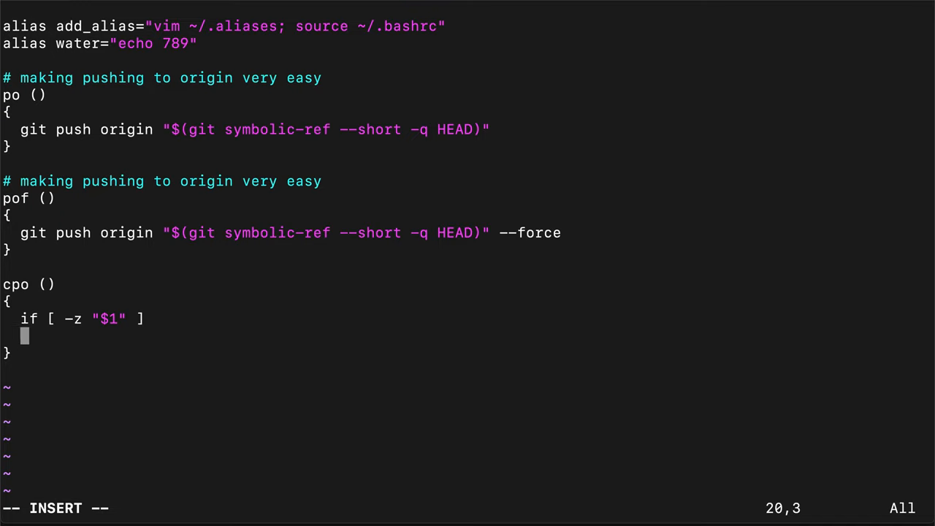
type("then")
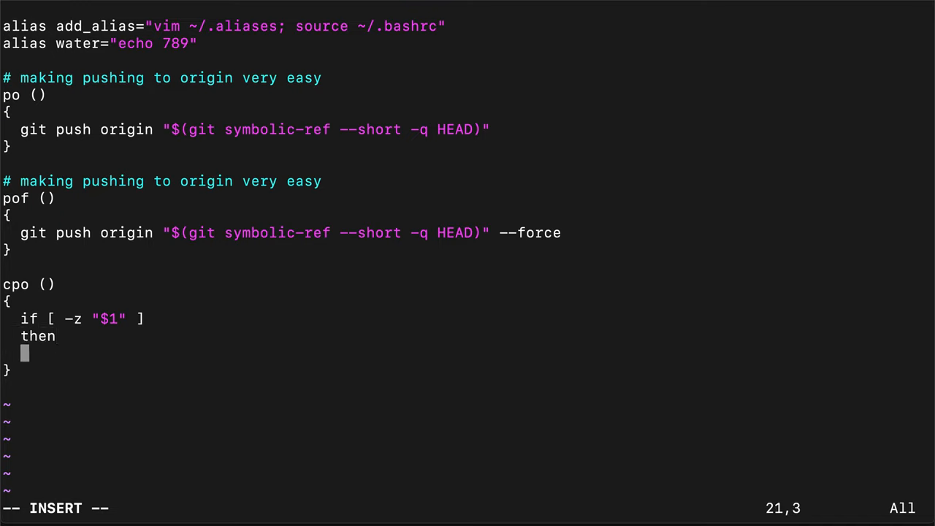
type("echo \"supply a commit message please\"")
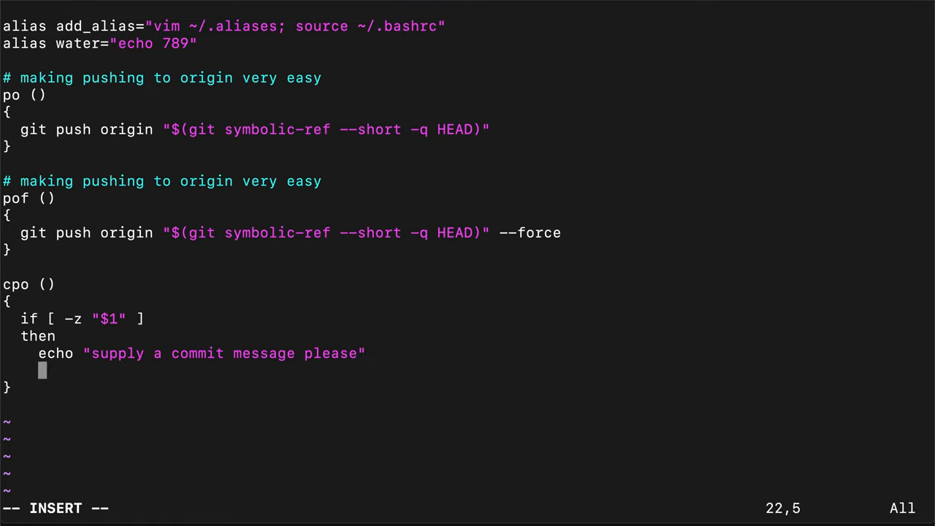
type("return")
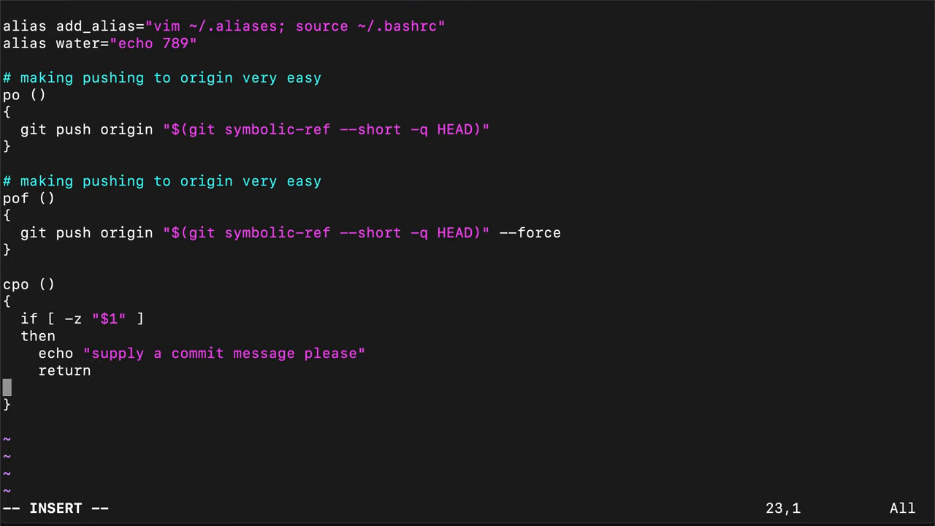
type("fi")
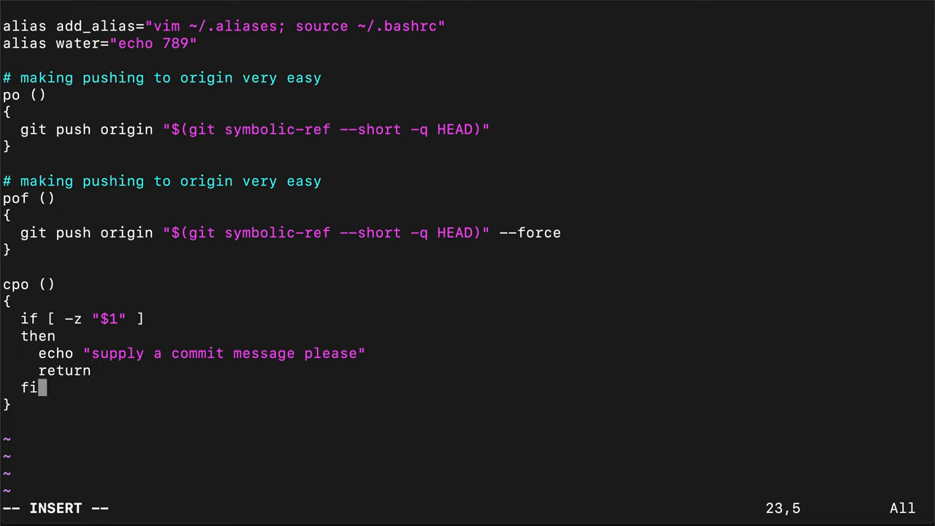
Finish cpo with git commit -a -m "$1" && po to commit all changes and push.
key("Enter")
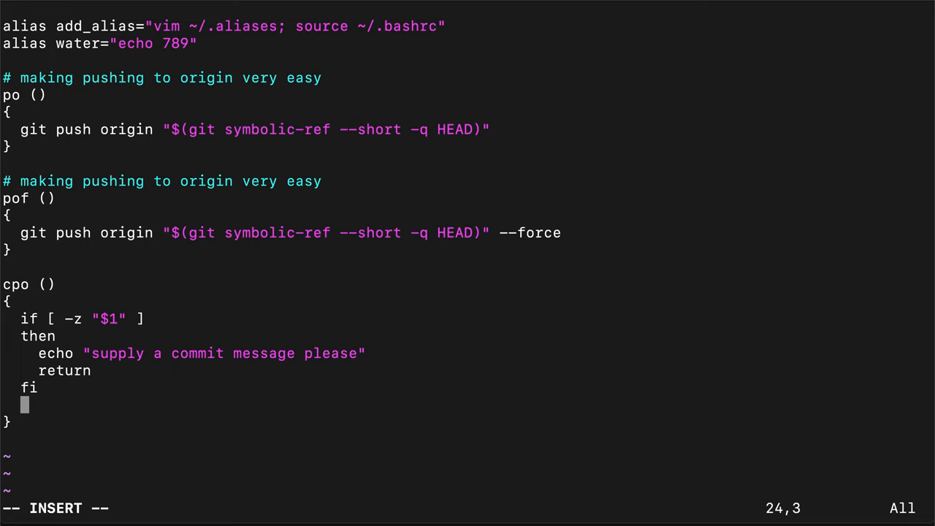
type("git commit -a -m")
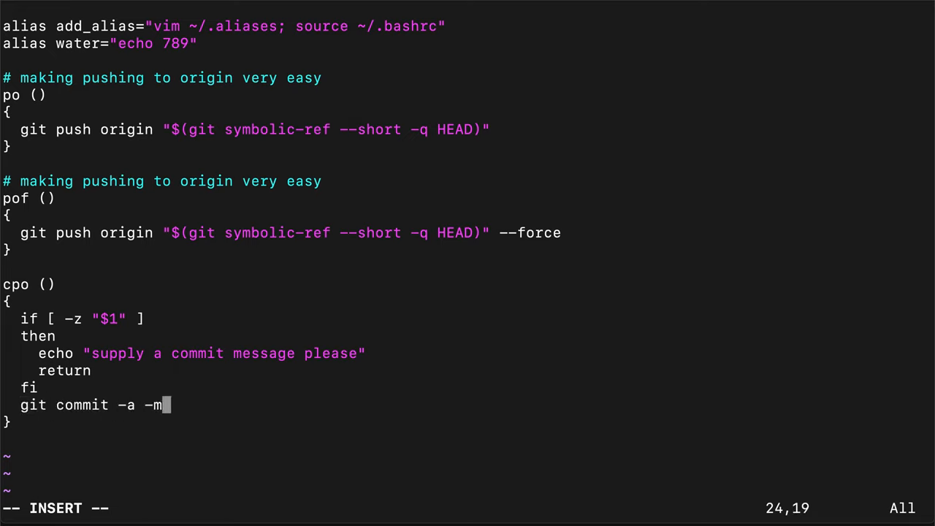
type("\"")
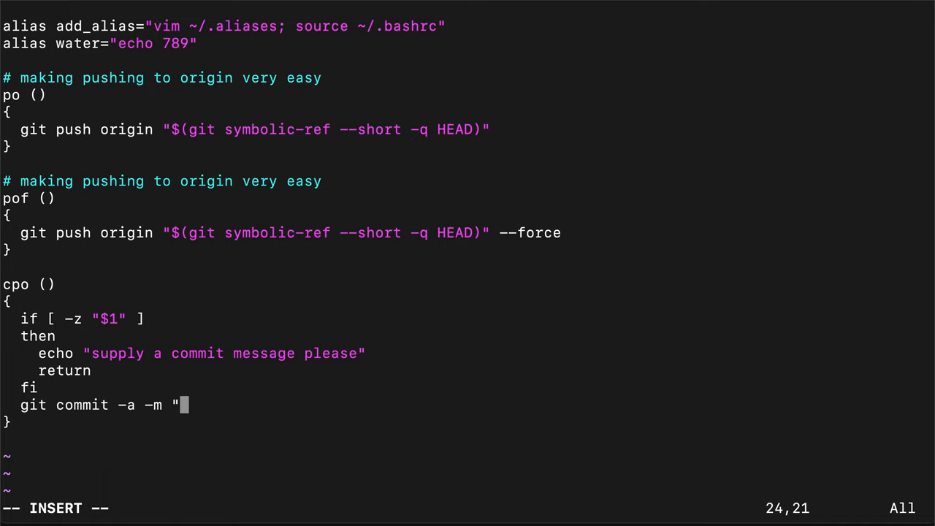
type("$!")
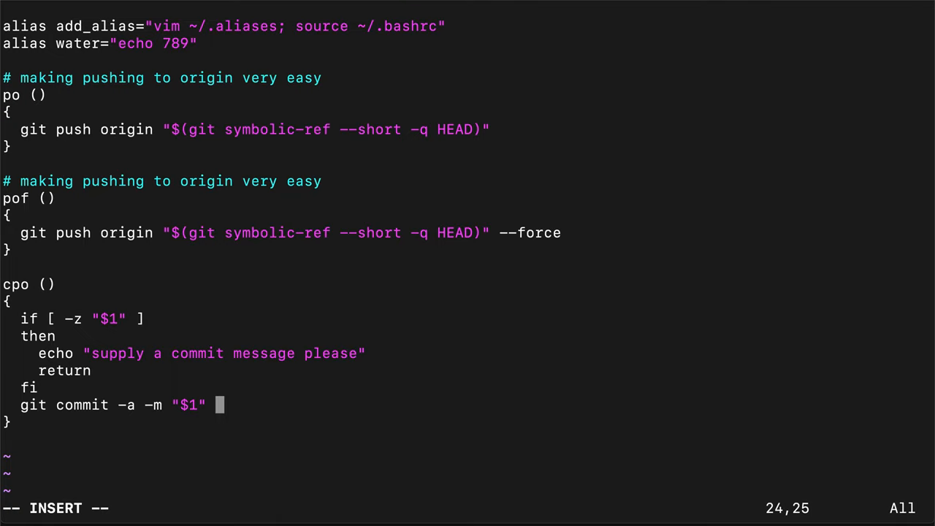
type("&& po")
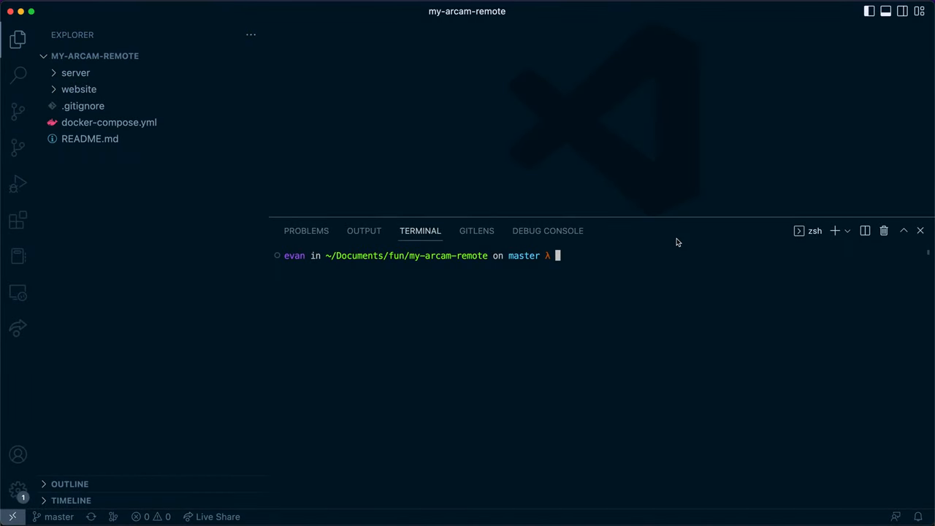
mouse_move(266, 175)
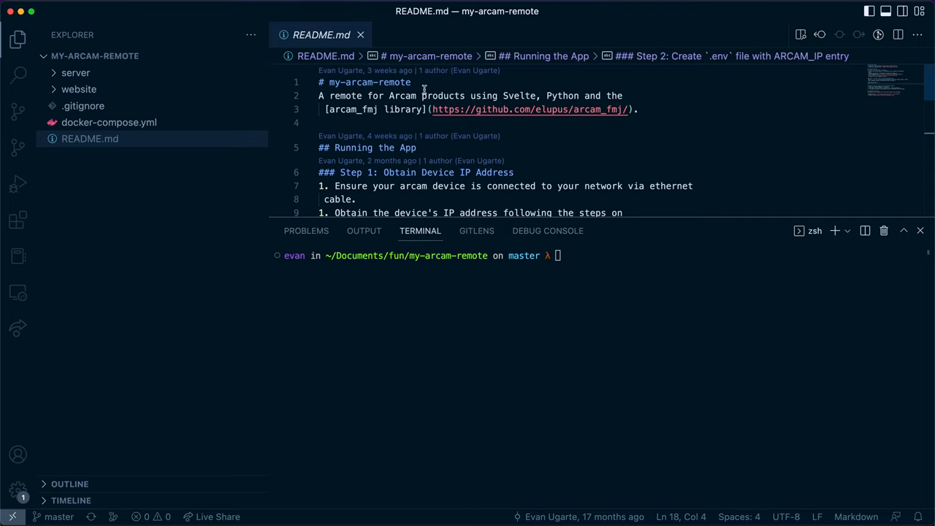
Add 'Hello there!' to README.md and create branch hello-readme with git checkout -b.
type("Hello there!")
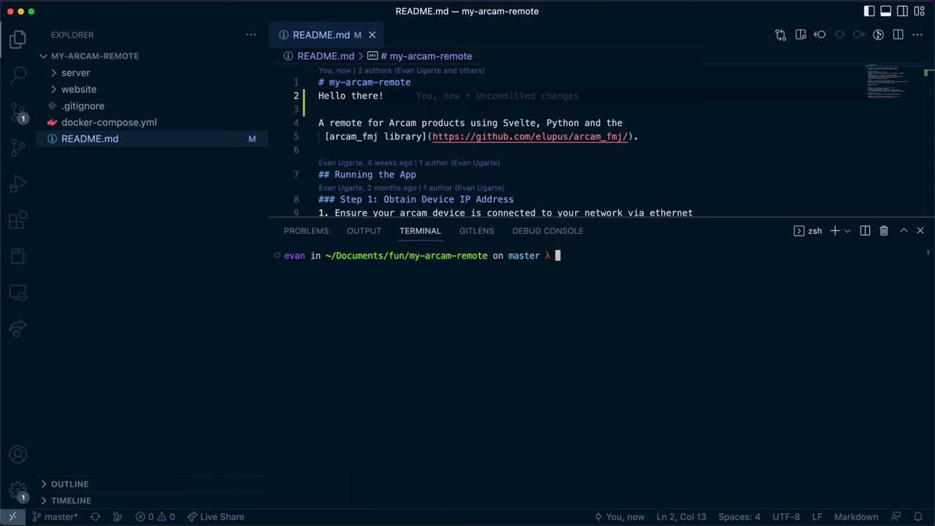
type("git checkout -b he")
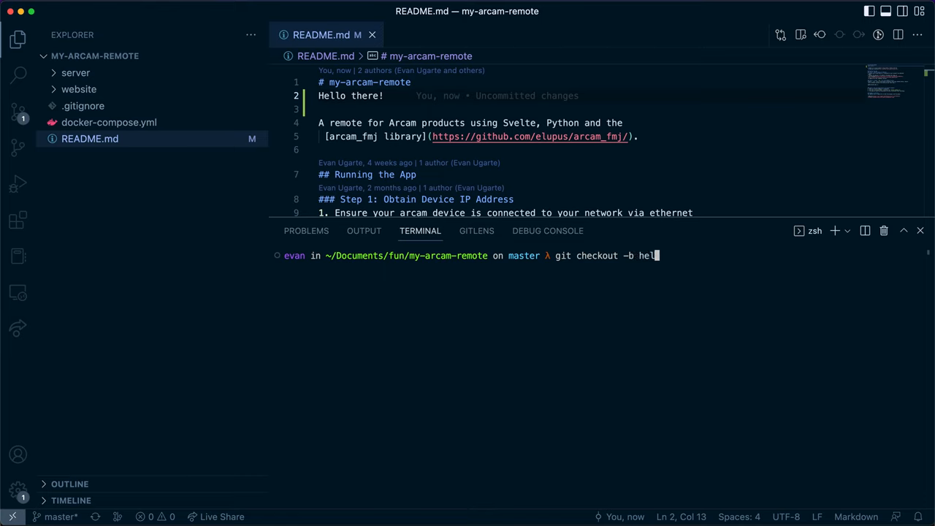
type("lo-readme")
type("cp")
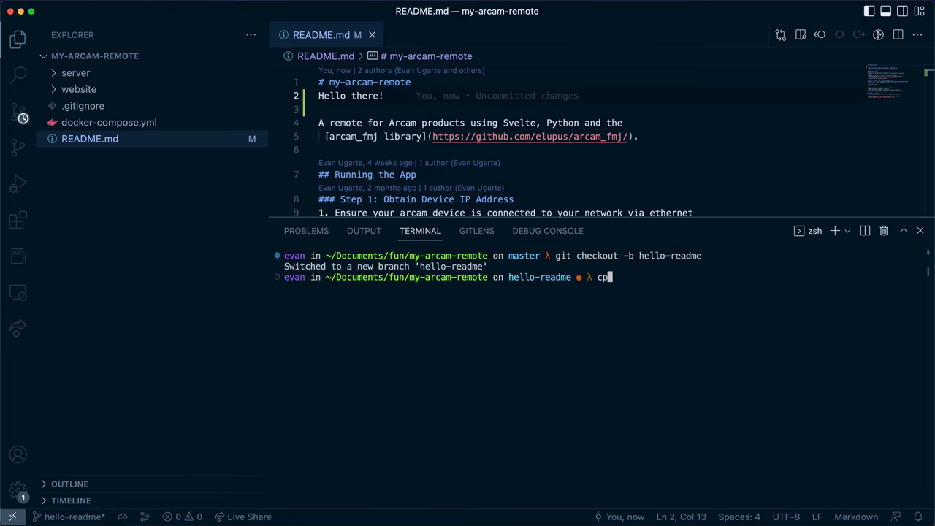
Commit and push via cpo "add hello message to README".
type("o \"ad")
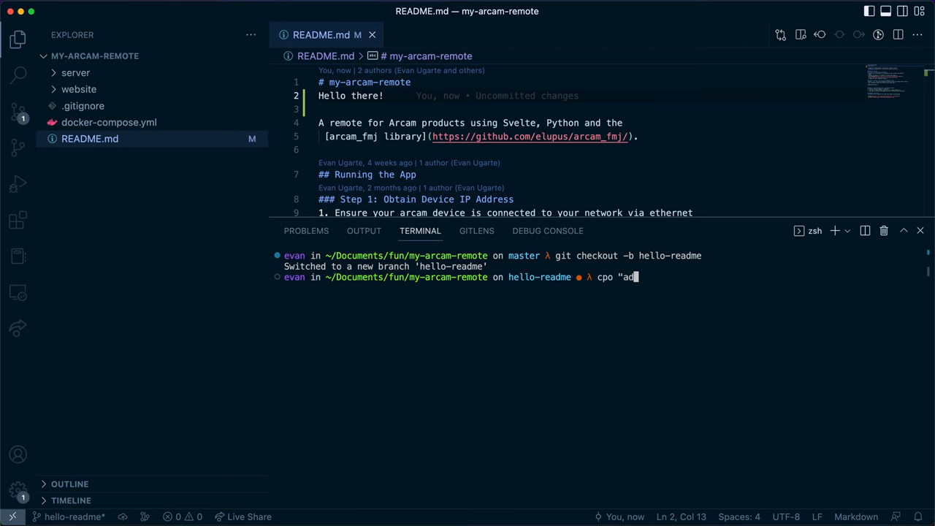
type("d hello message to readme.")
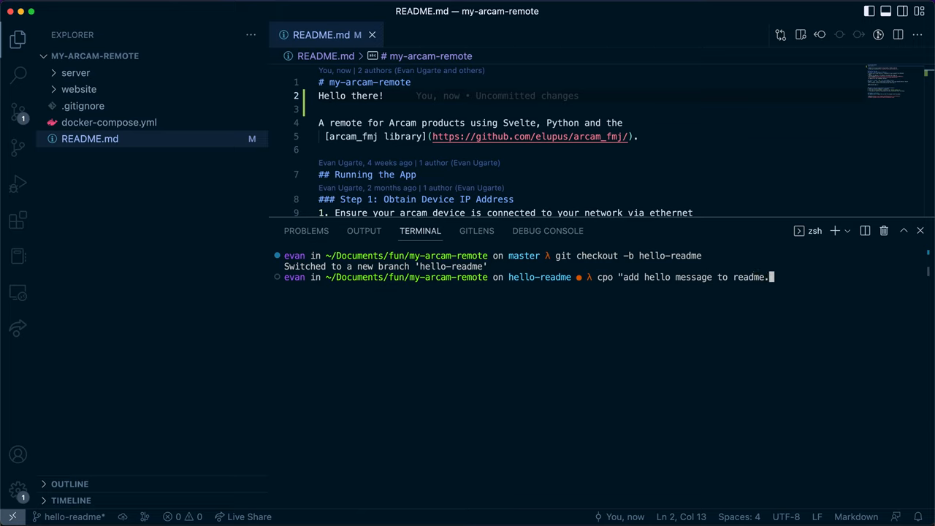
type("README")
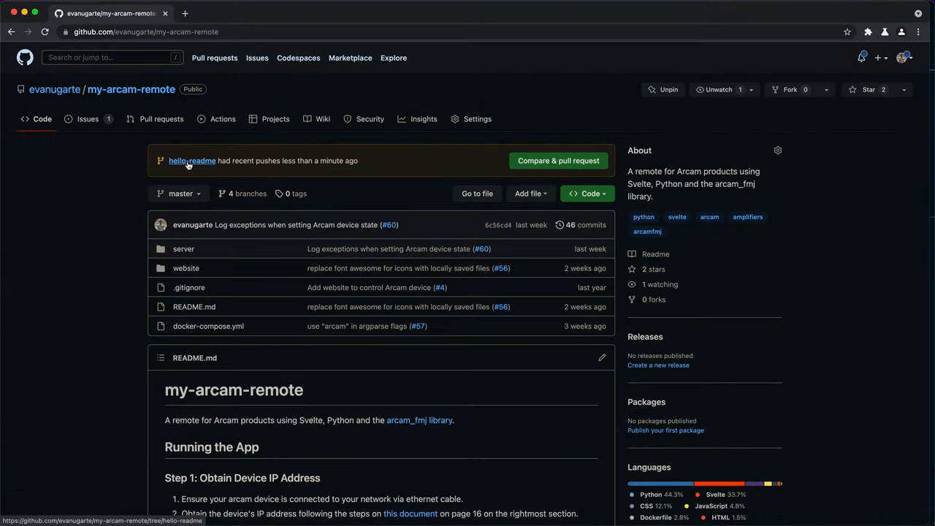
View the pushed hello-readme branch on GitHub and select its 'add hello message to README' commit.
left_click(193, 161)
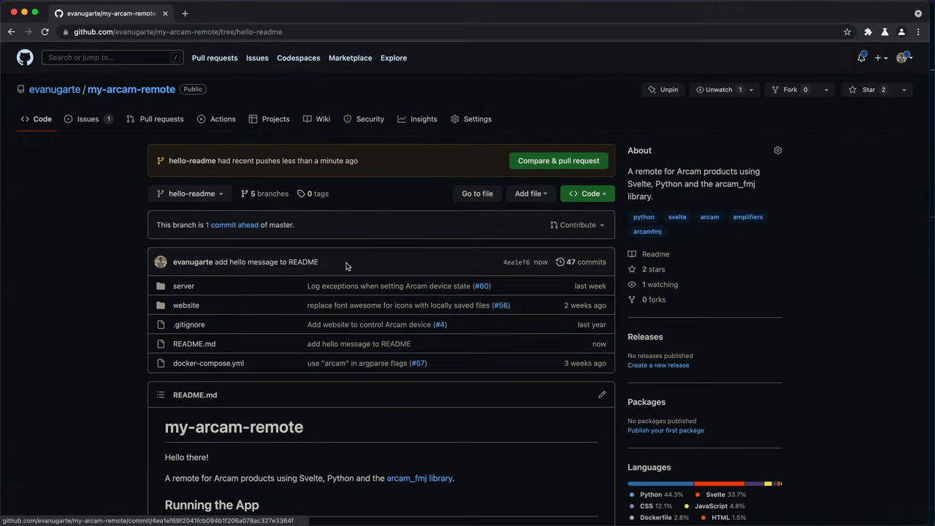
double_click(266, 261)
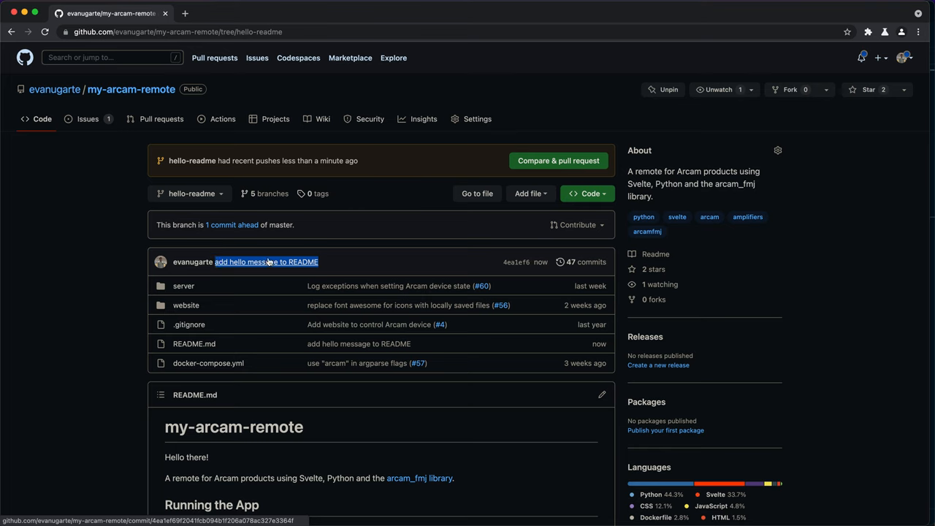
mouse_move(331, 260)
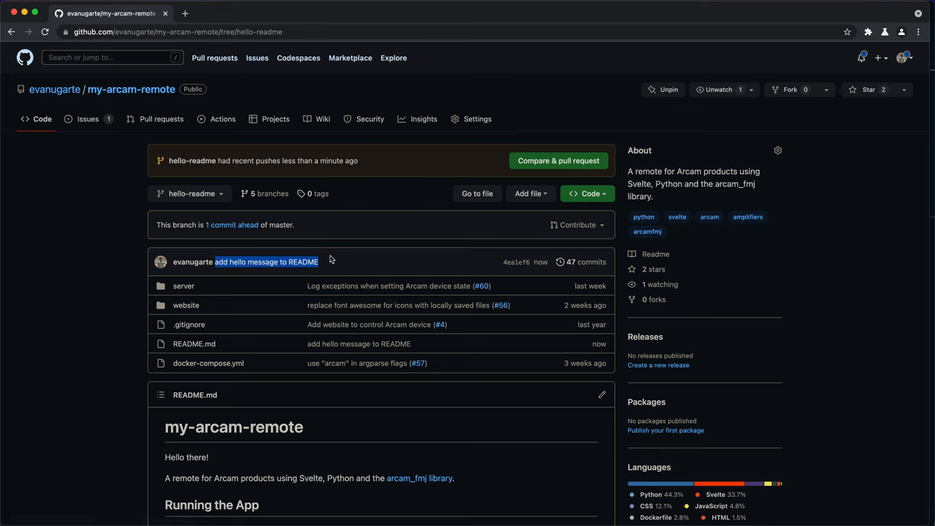